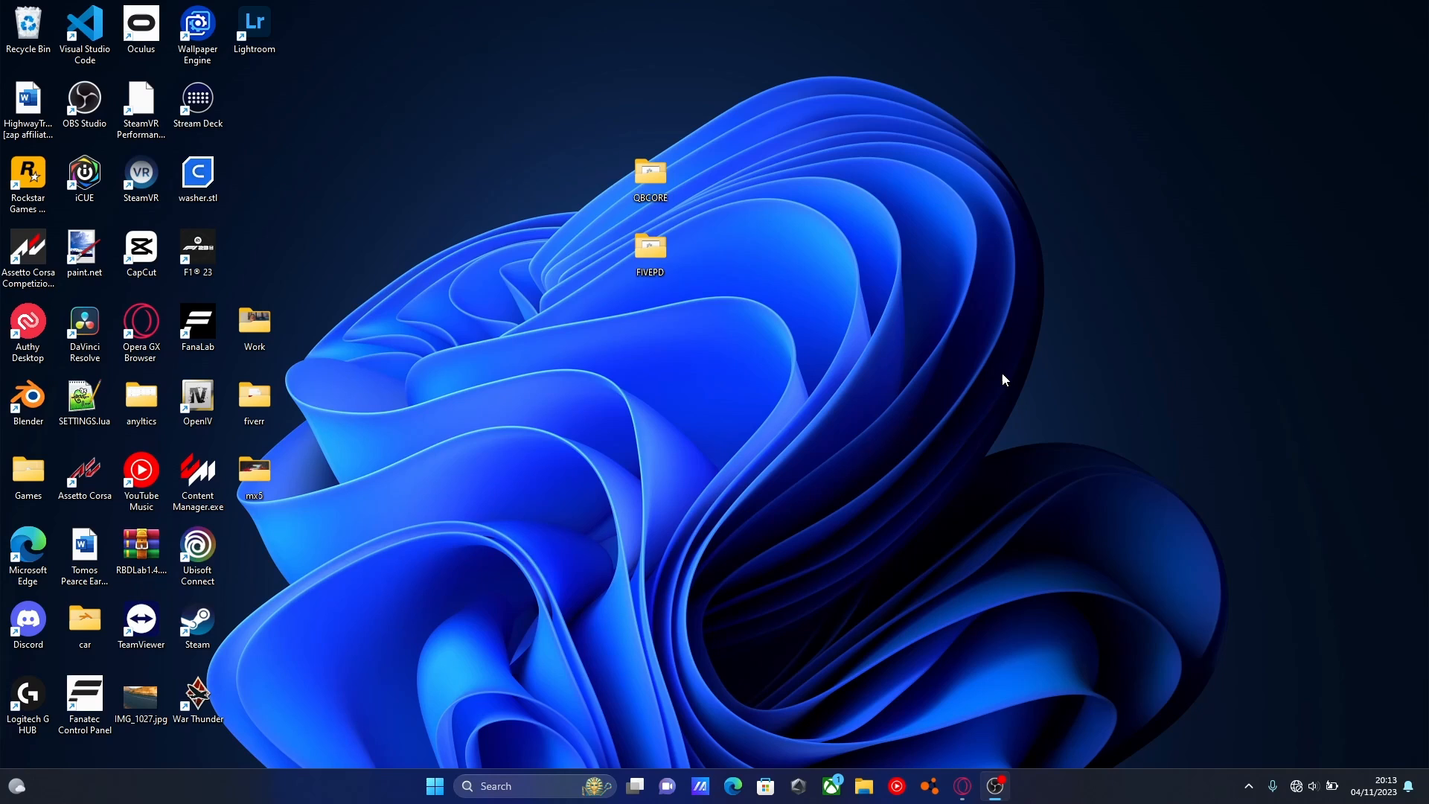
{"action": "mouse_move", "coordinate": [847, 284]}
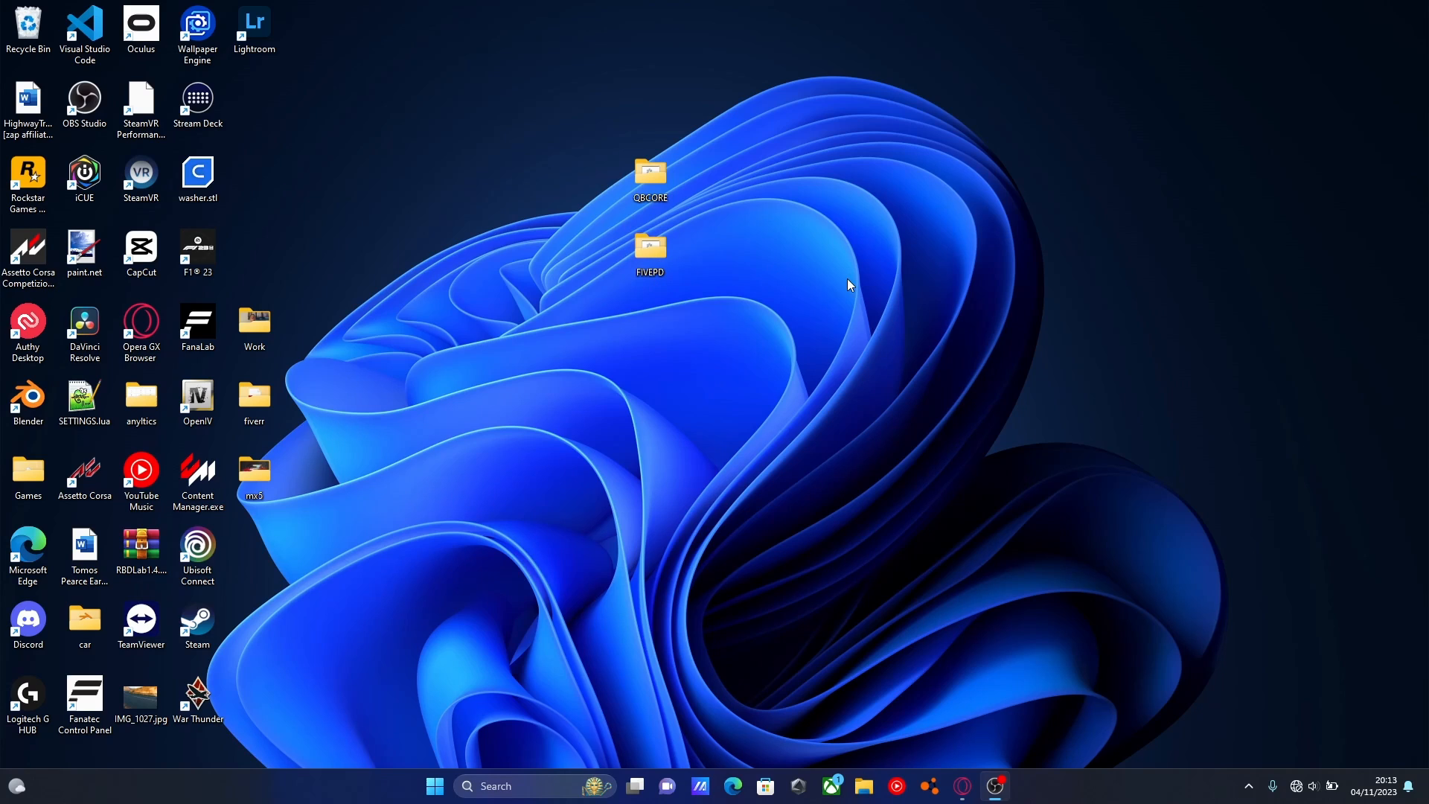
{"action": "mouse_move", "coordinate": [882, 264]}
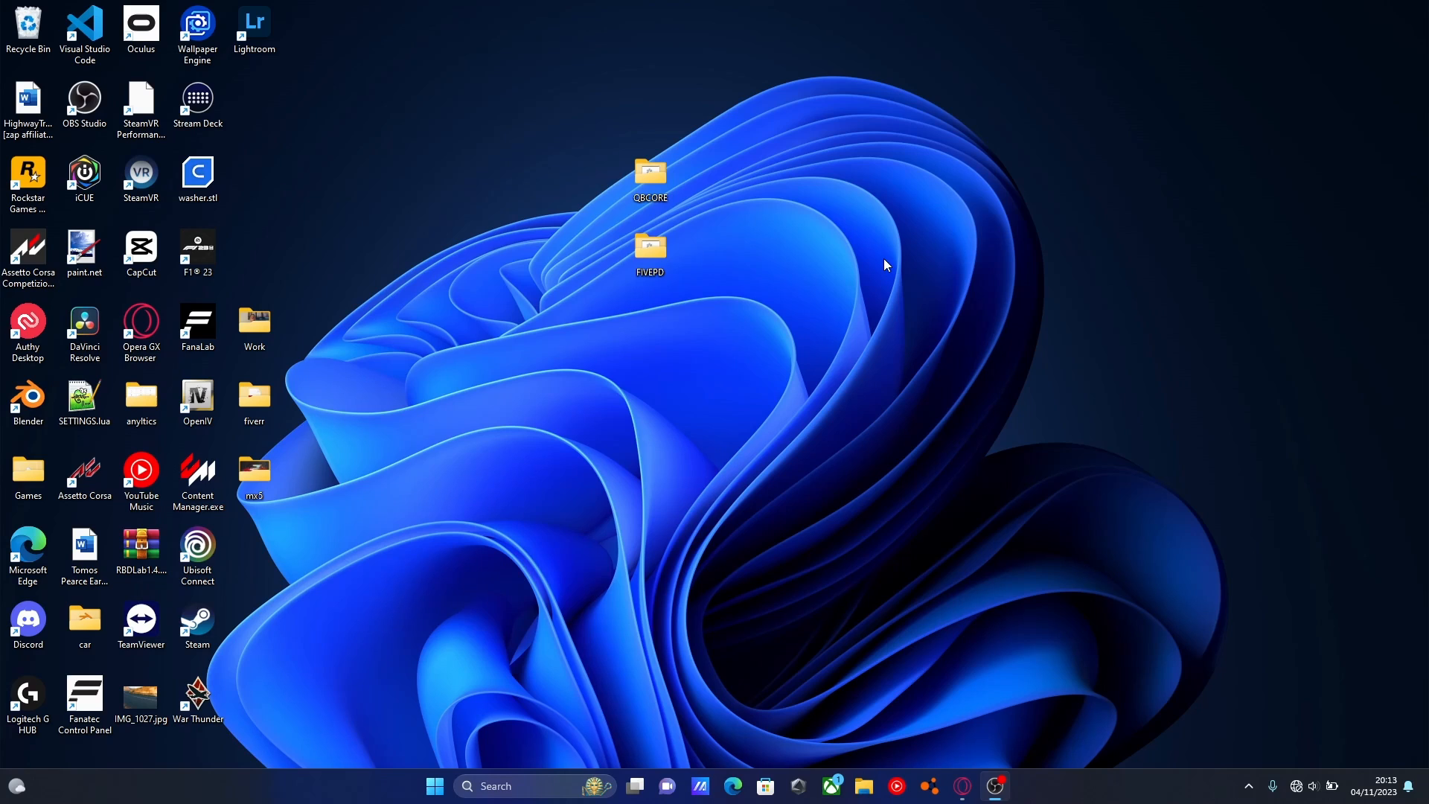
Step: Open QBCORE > QBCoreFramework base > resources > [qb] in File Explorer
{"action": "left_click", "coordinate": [649, 173]}
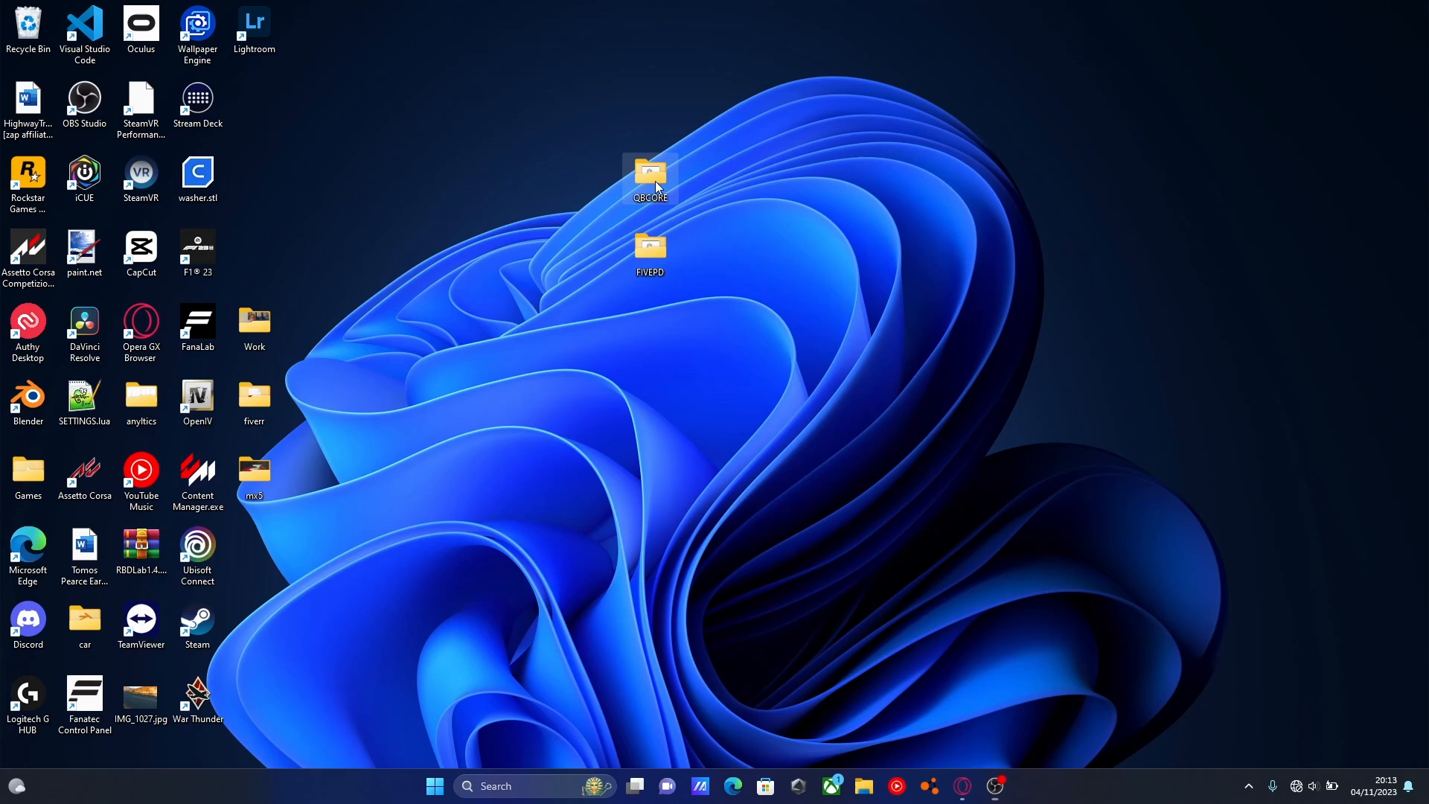
{"action": "double_click", "coordinate": [649, 174]}
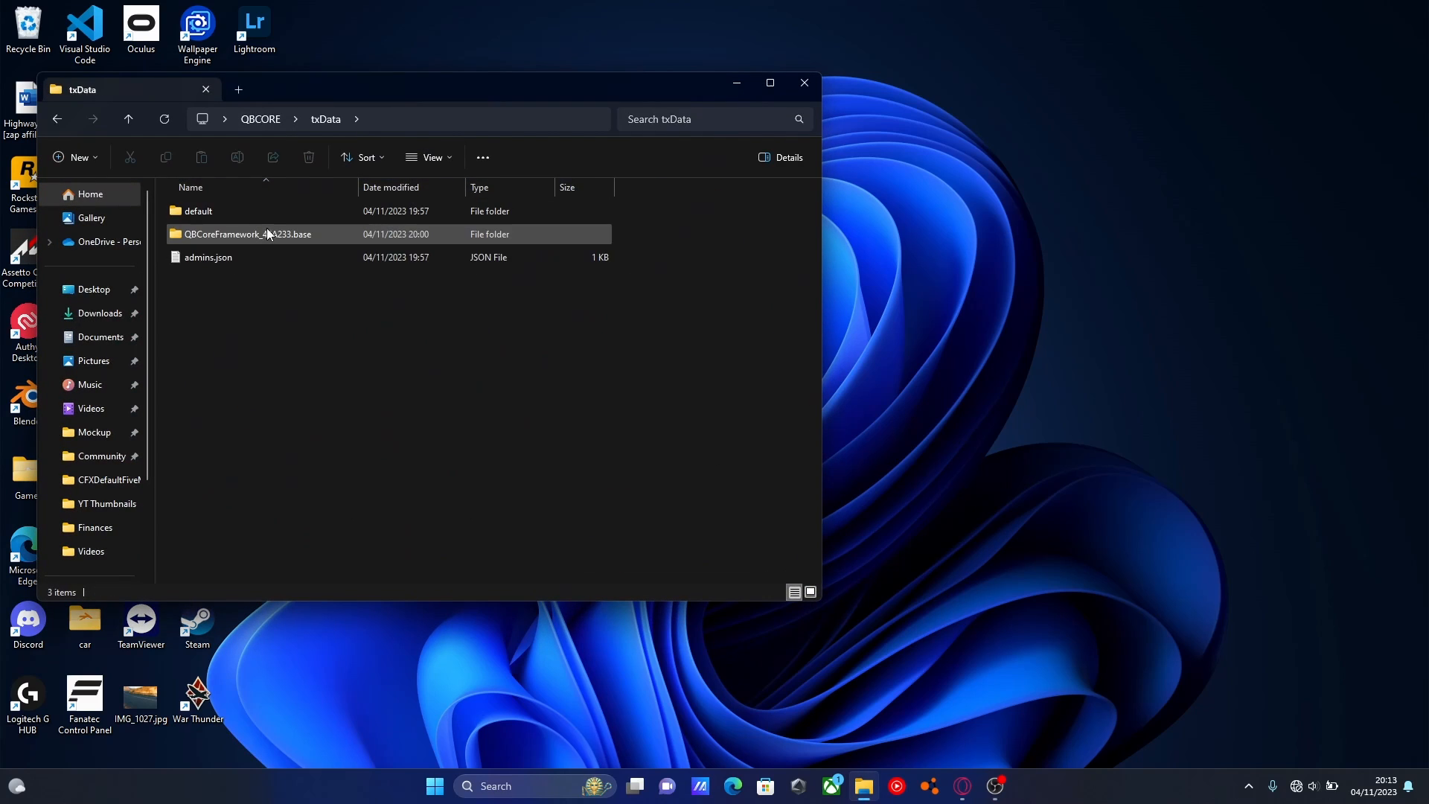
{"action": "double_click", "coordinate": [246, 235]}
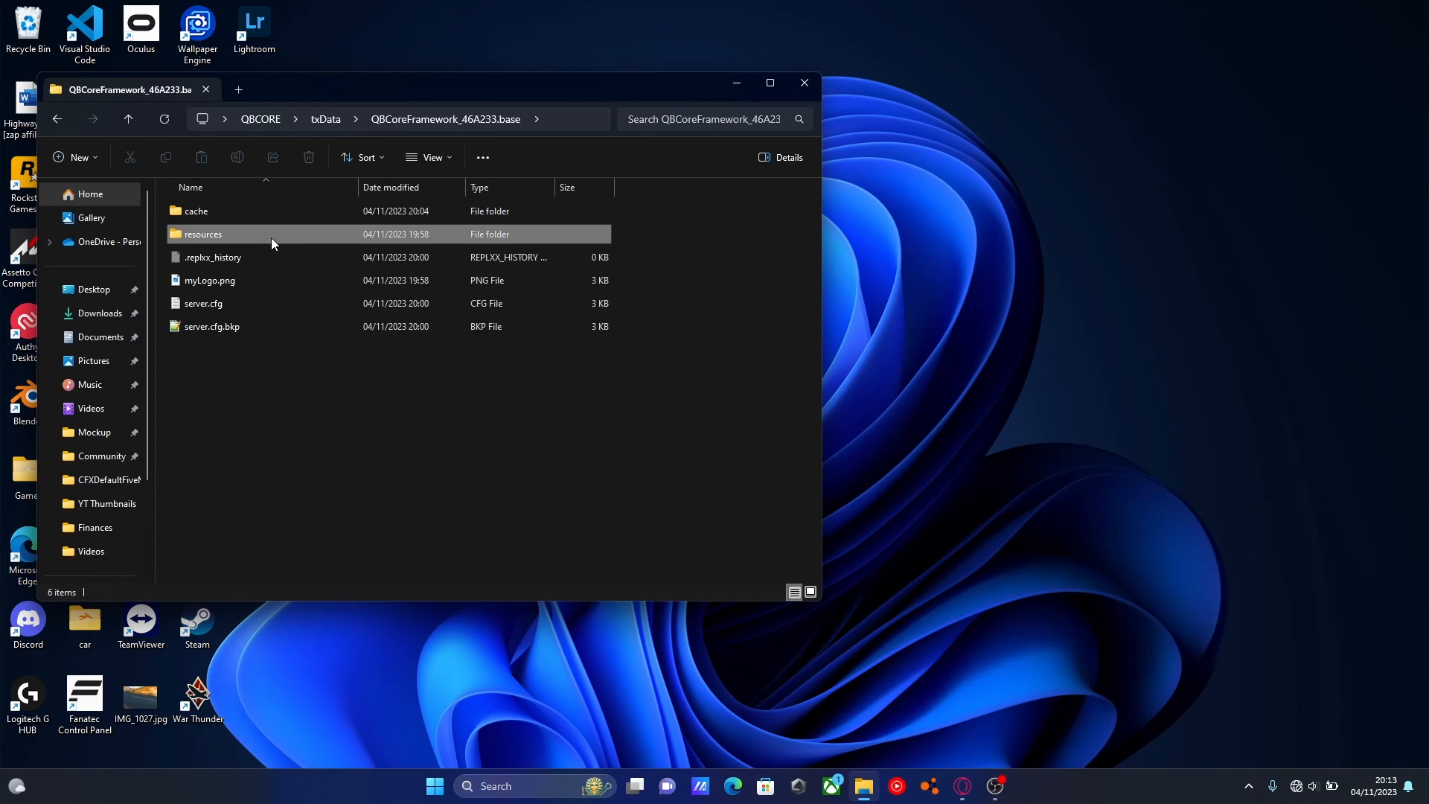
{"action": "double_click", "coordinate": [203, 235]}
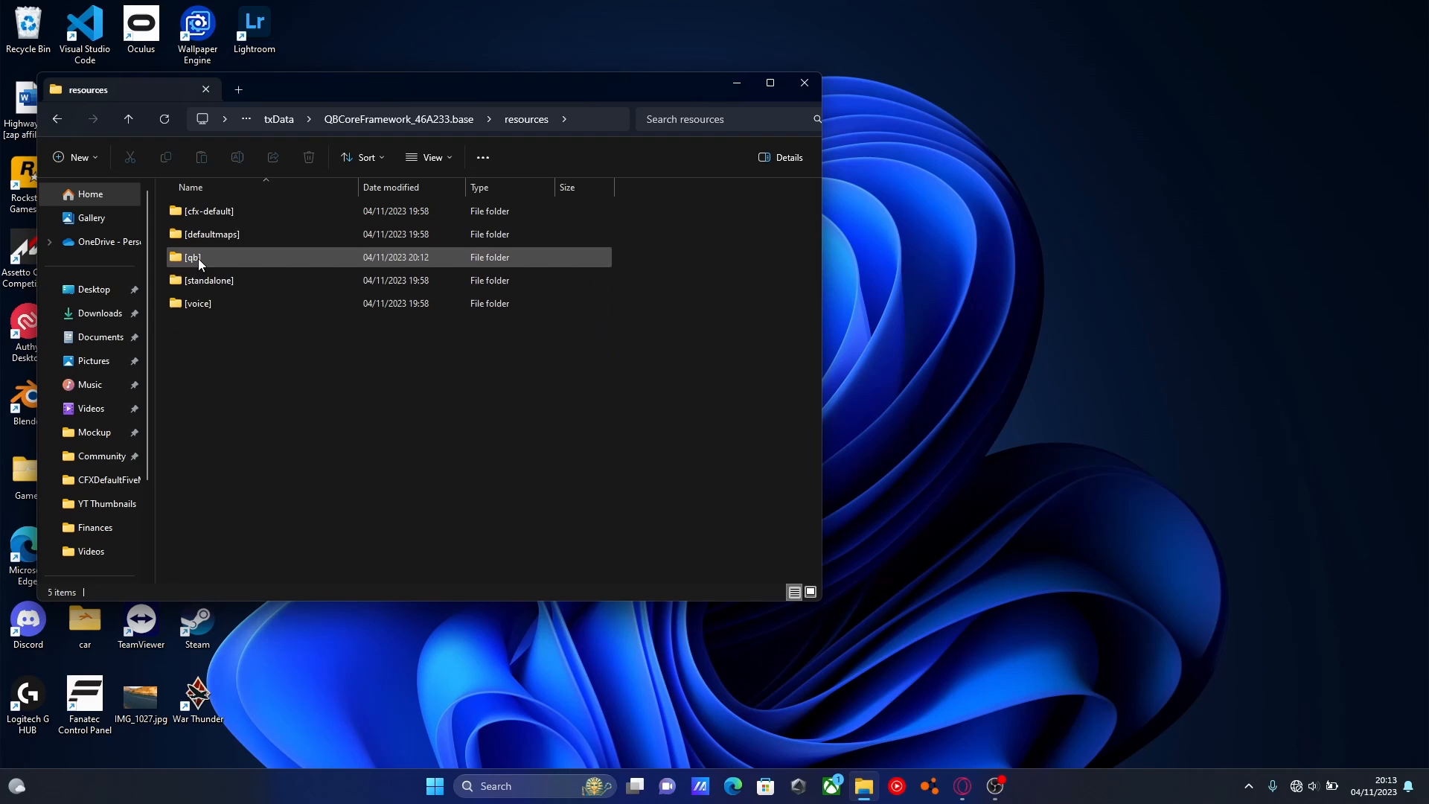
{"action": "double_click", "coordinate": [196, 257]}
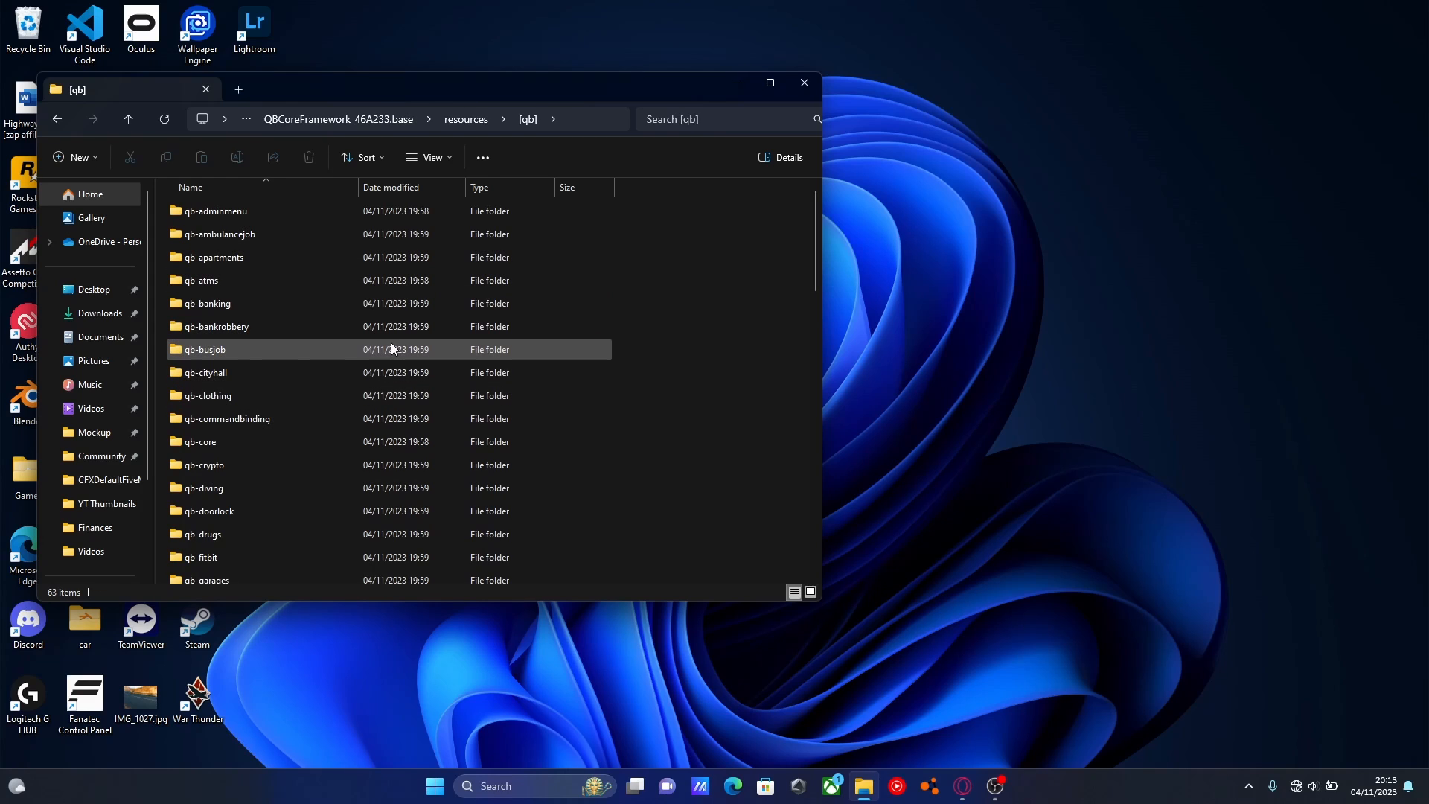
Step: Scroll the [qb] list, open qb-houses, then bring up the qb-radio GitHub page
{"action": "scroll", "scroll_direction": "down", "scroll_amount": 3}
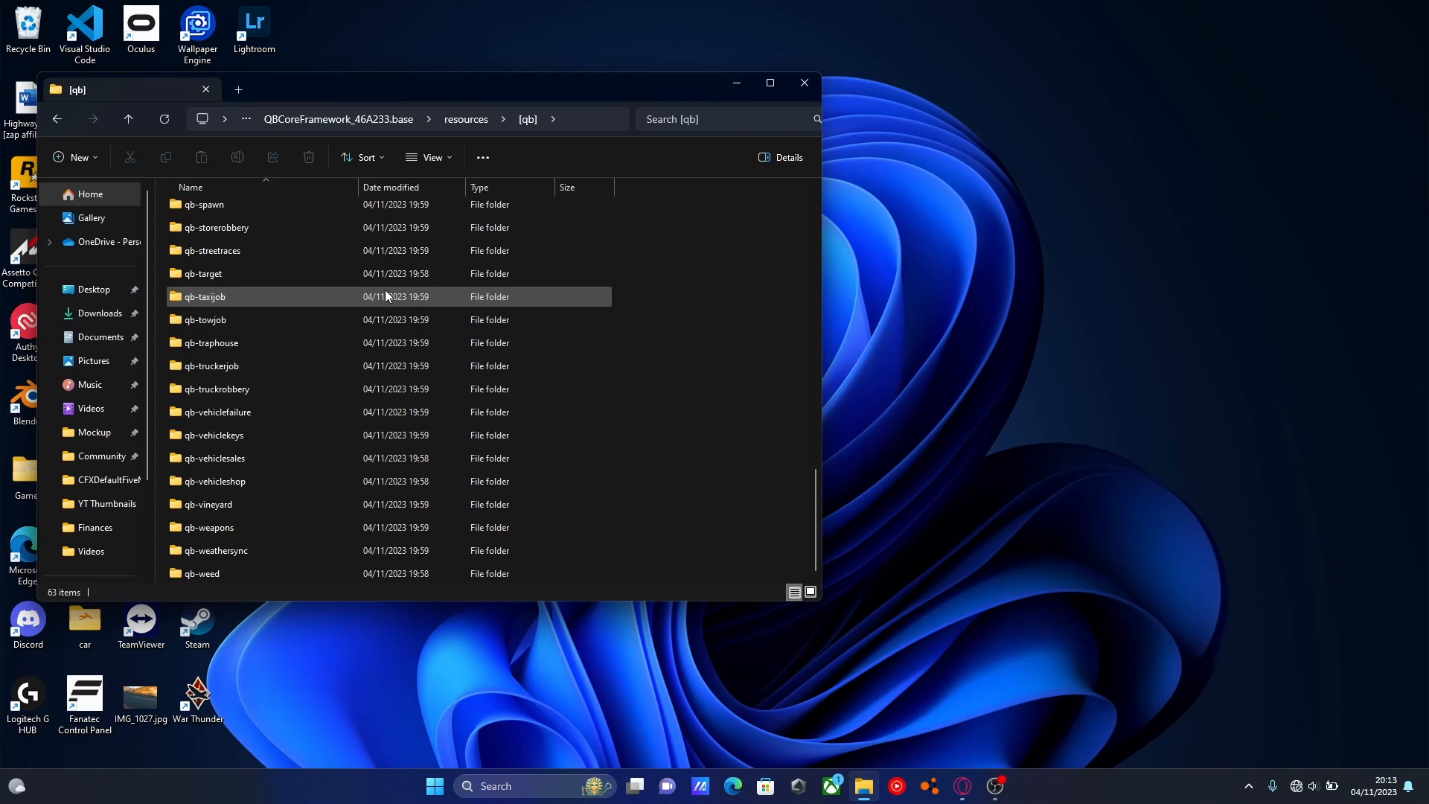
{"action": "mouse_move", "coordinate": [440, 504]}
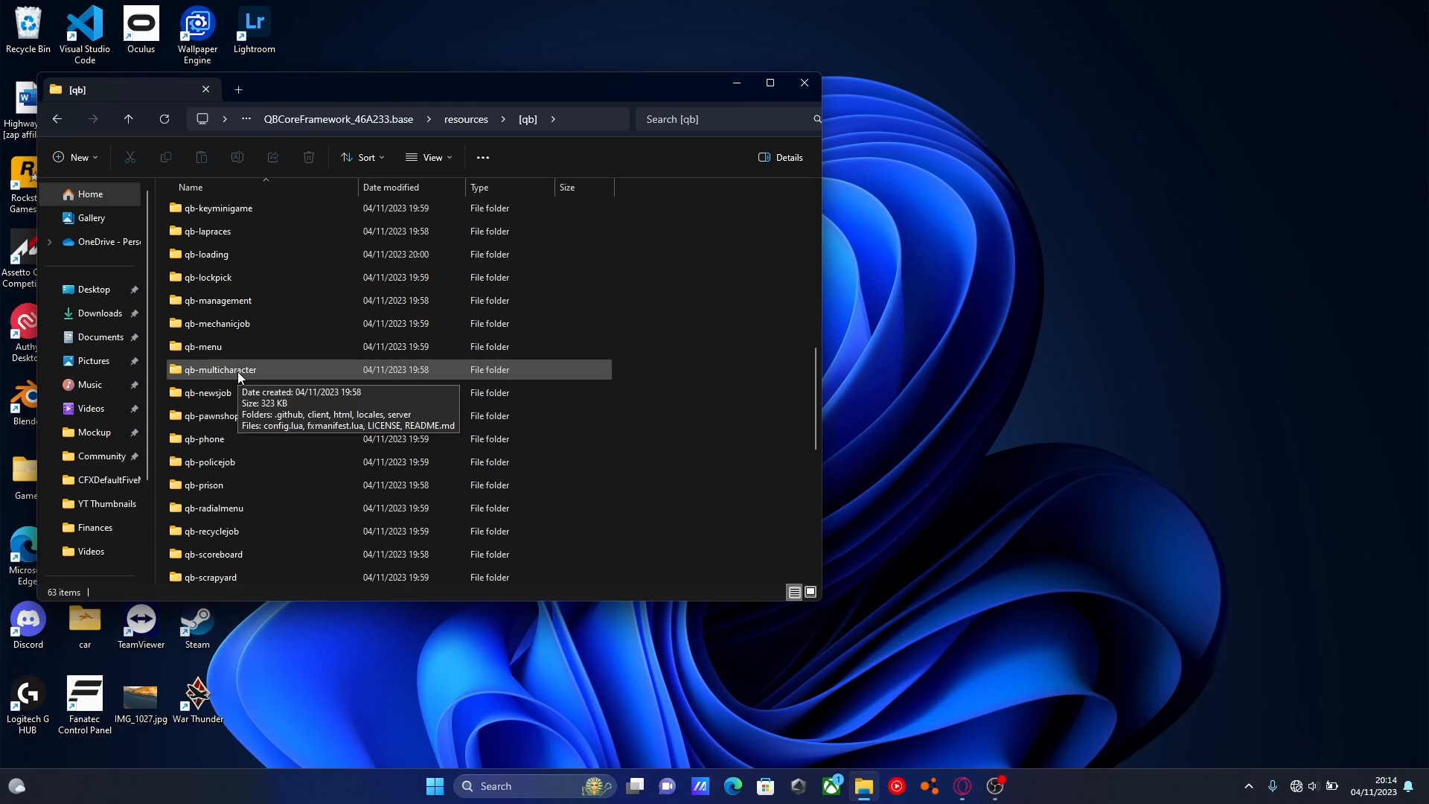
{"action": "double_click", "coordinate": [218, 369]}
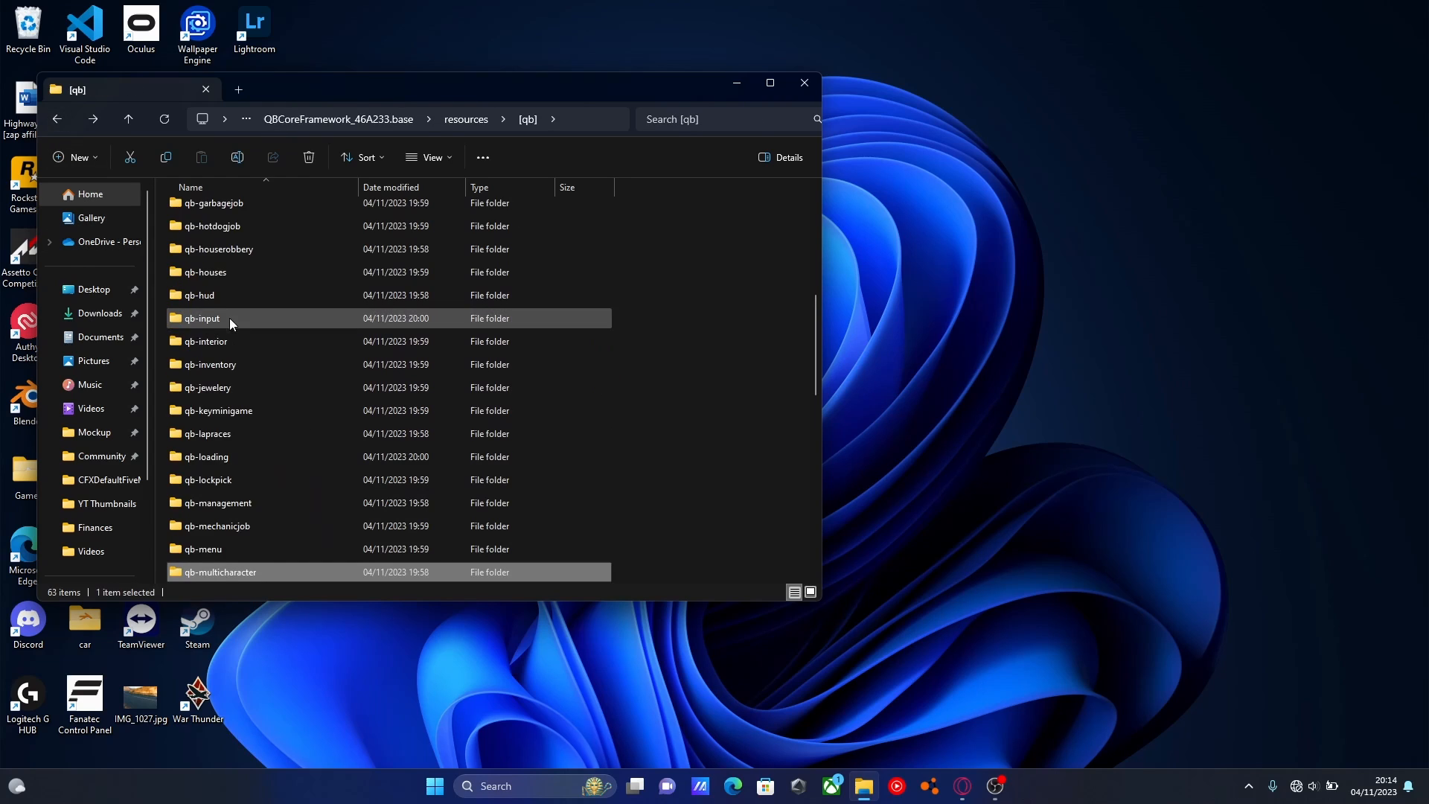
{"action": "double_click", "coordinate": [203, 272]}
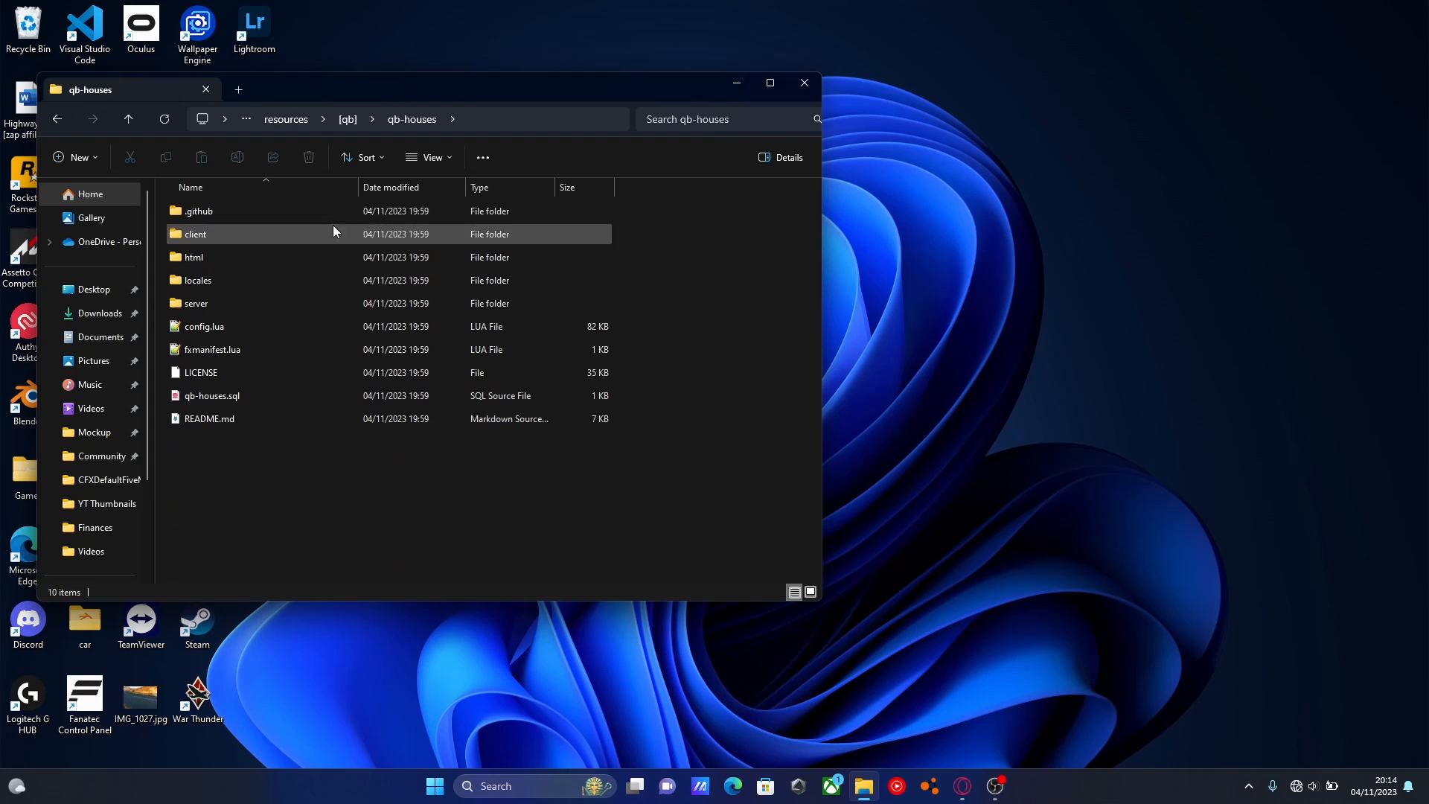
{"action": "left_click", "coordinate": [202, 326]}
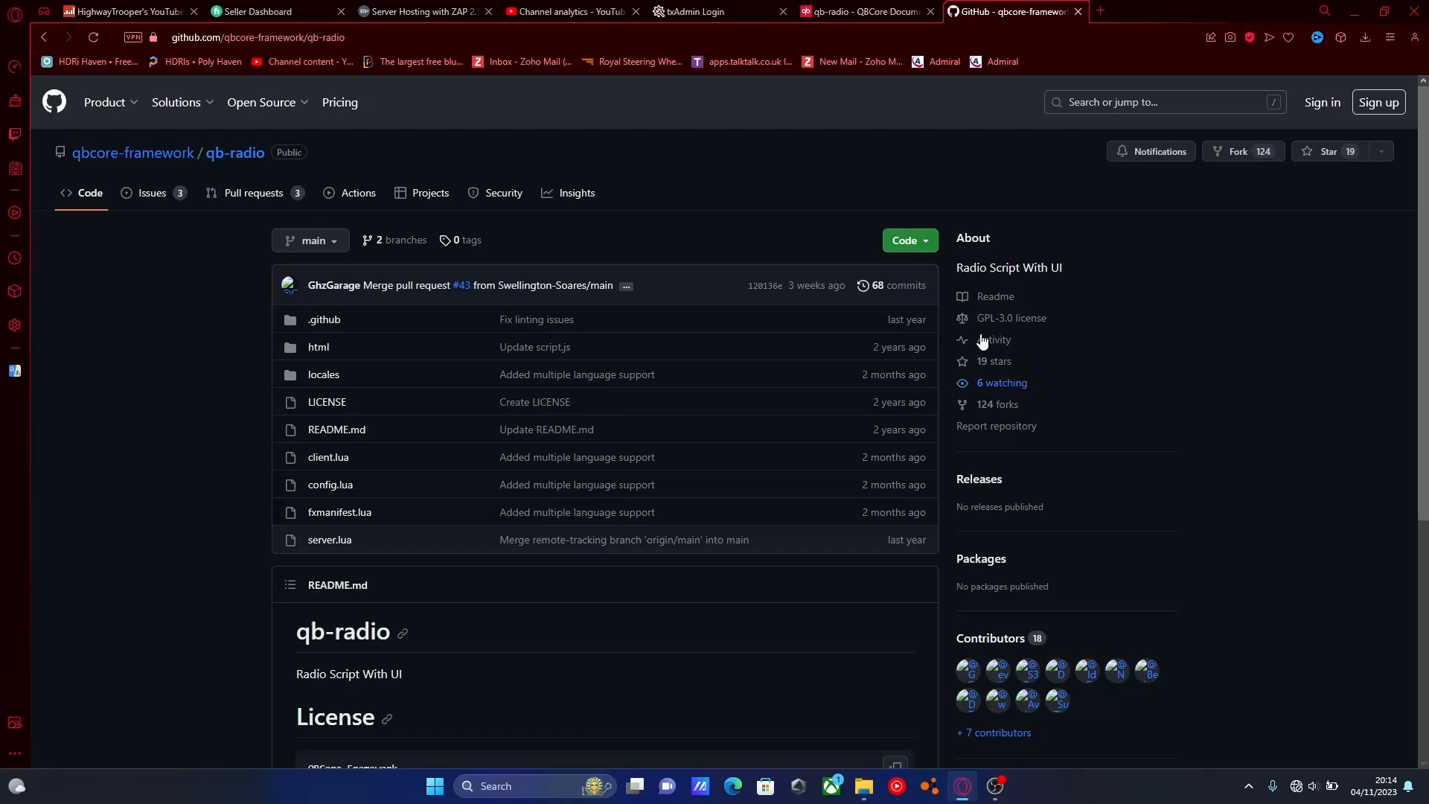
{"action": "left_click", "coordinate": [861, 11]}
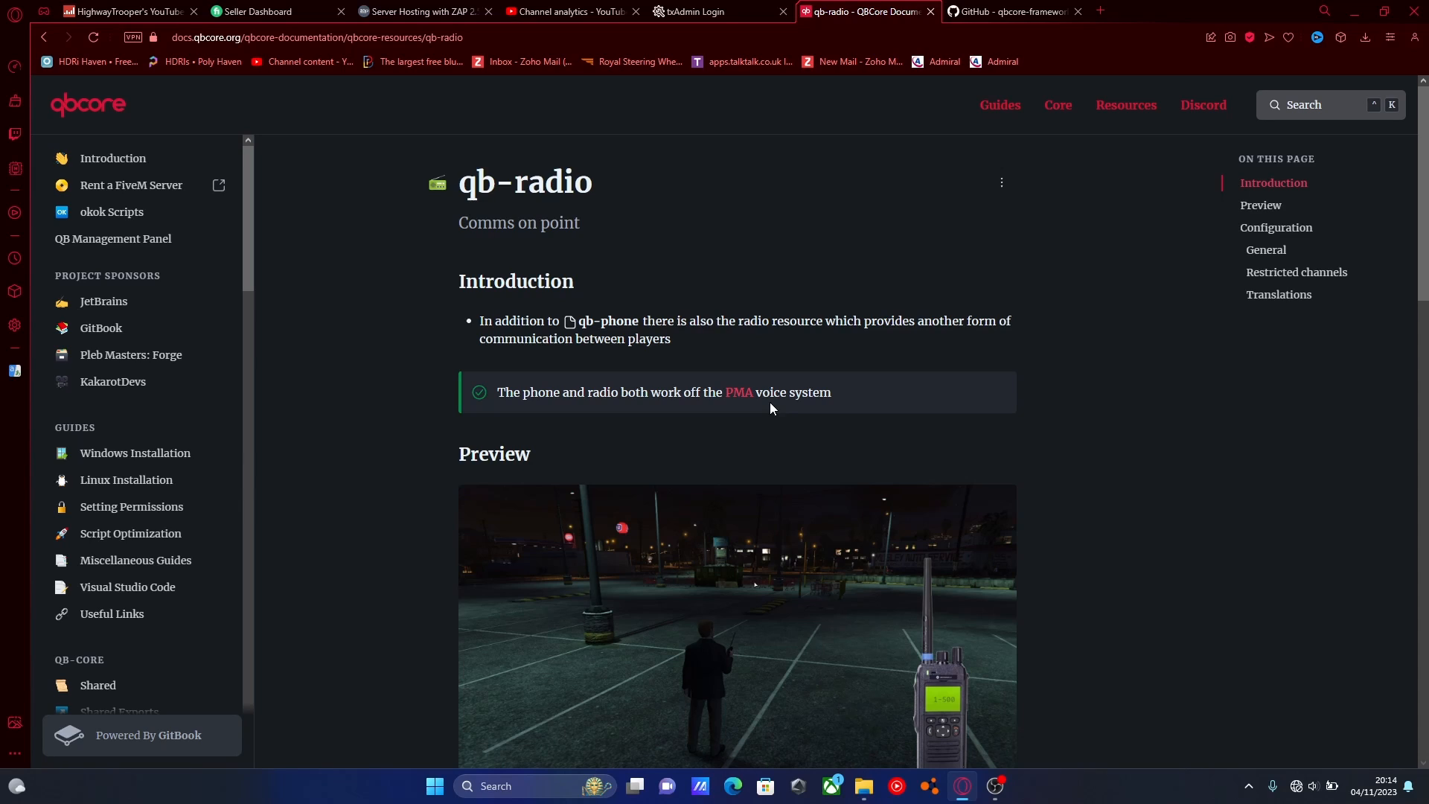
{"action": "mouse_move", "coordinate": [574, 312]}
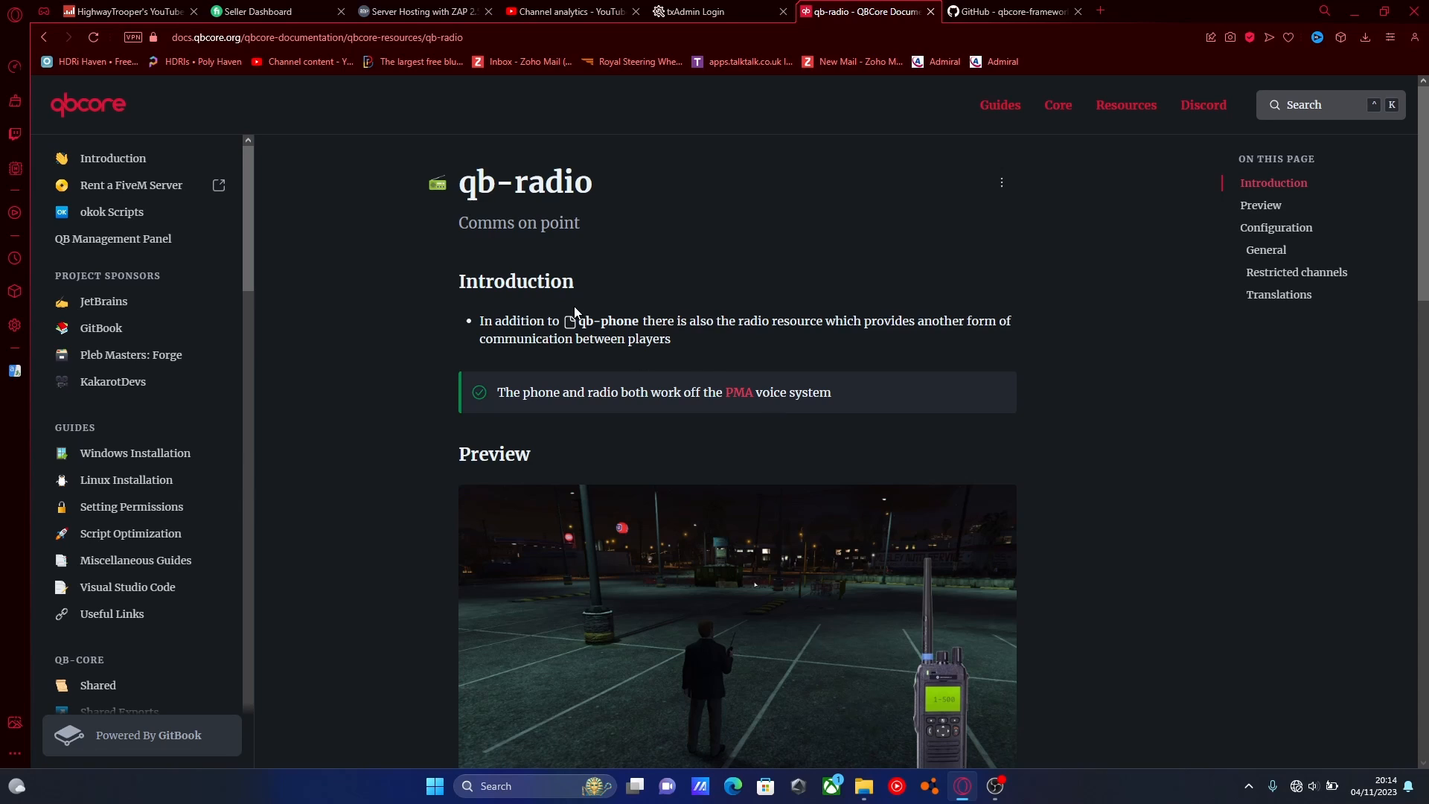
{"action": "mouse_move", "coordinate": [310, 236]}
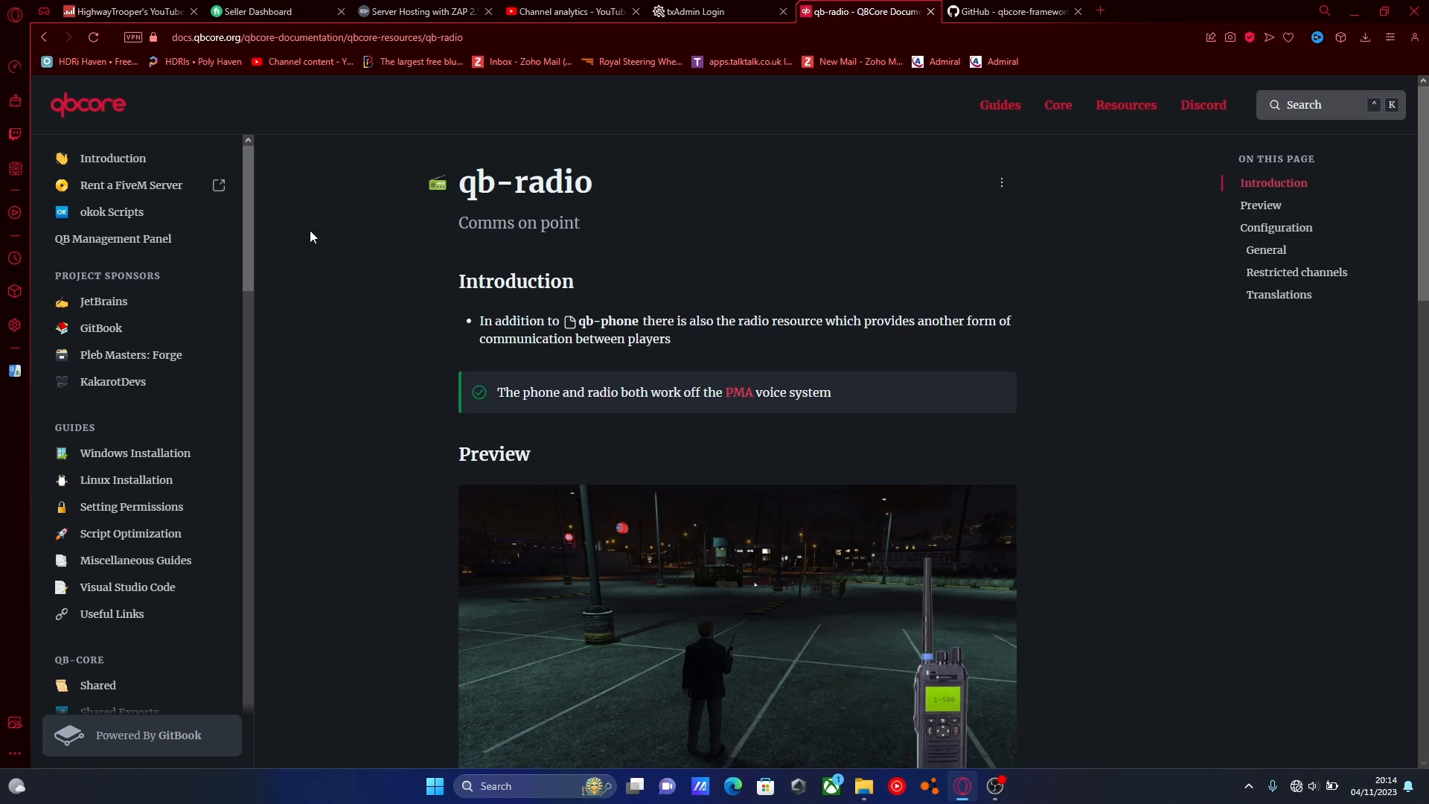
{"action": "mouse_move", "coordinate": [137, 355]}
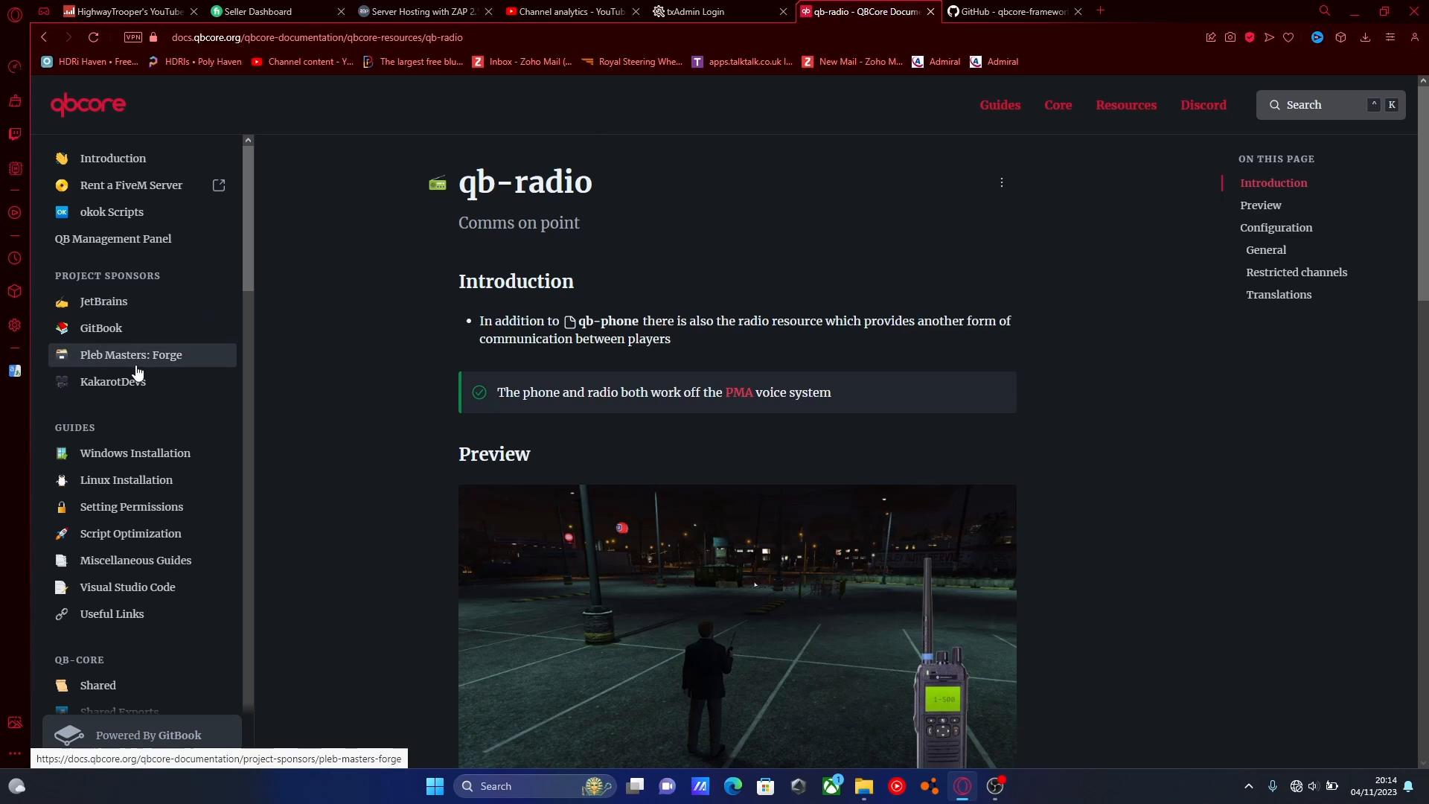
Step: Read the qb-radio Configuration, Restricted channels and Translations sections, then return to GitHub
{"action": "scroll", "scroll_direction": "down", "scroll_amount": 3}
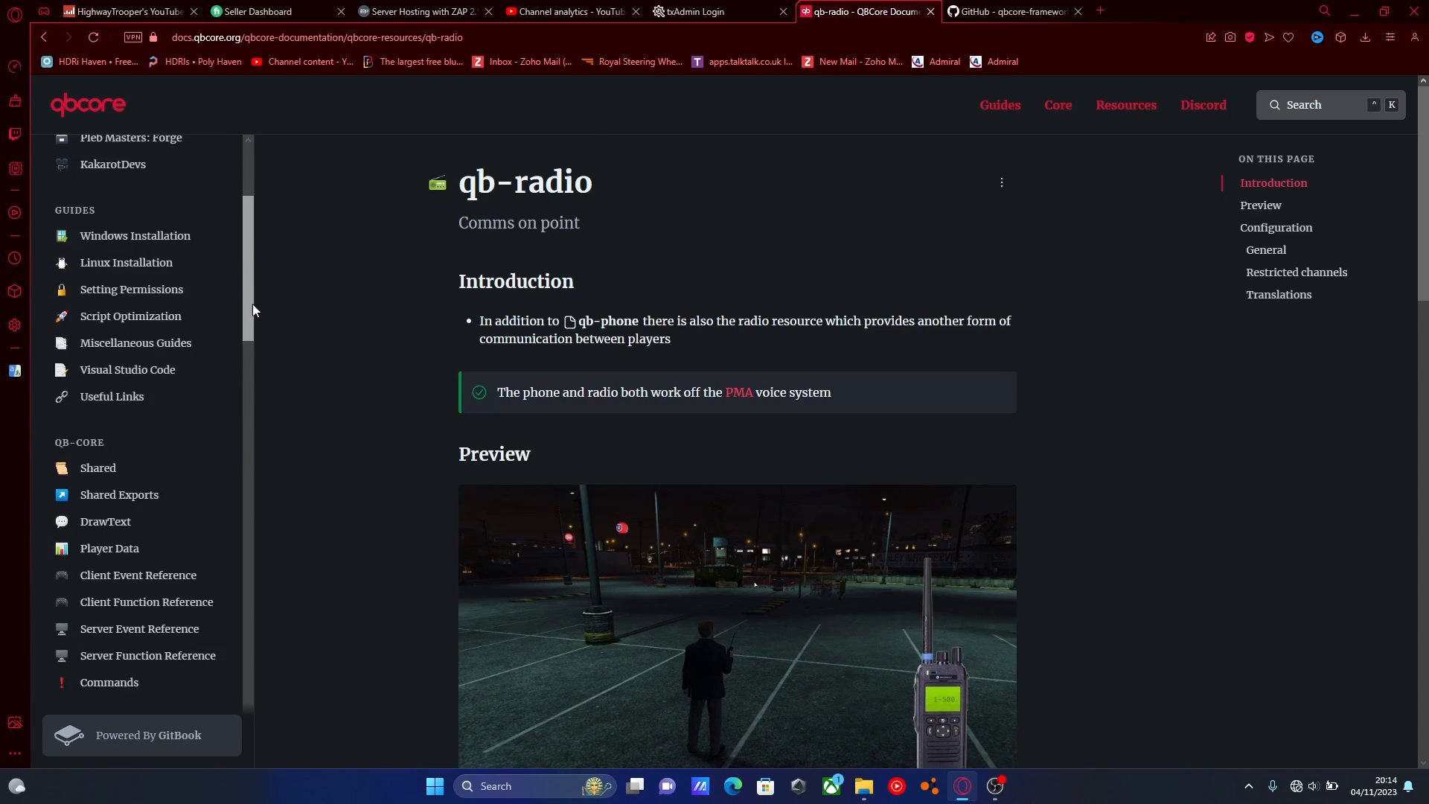
{"action": "scroll", "scroll_direction": "down", "scroll_amount": 3}
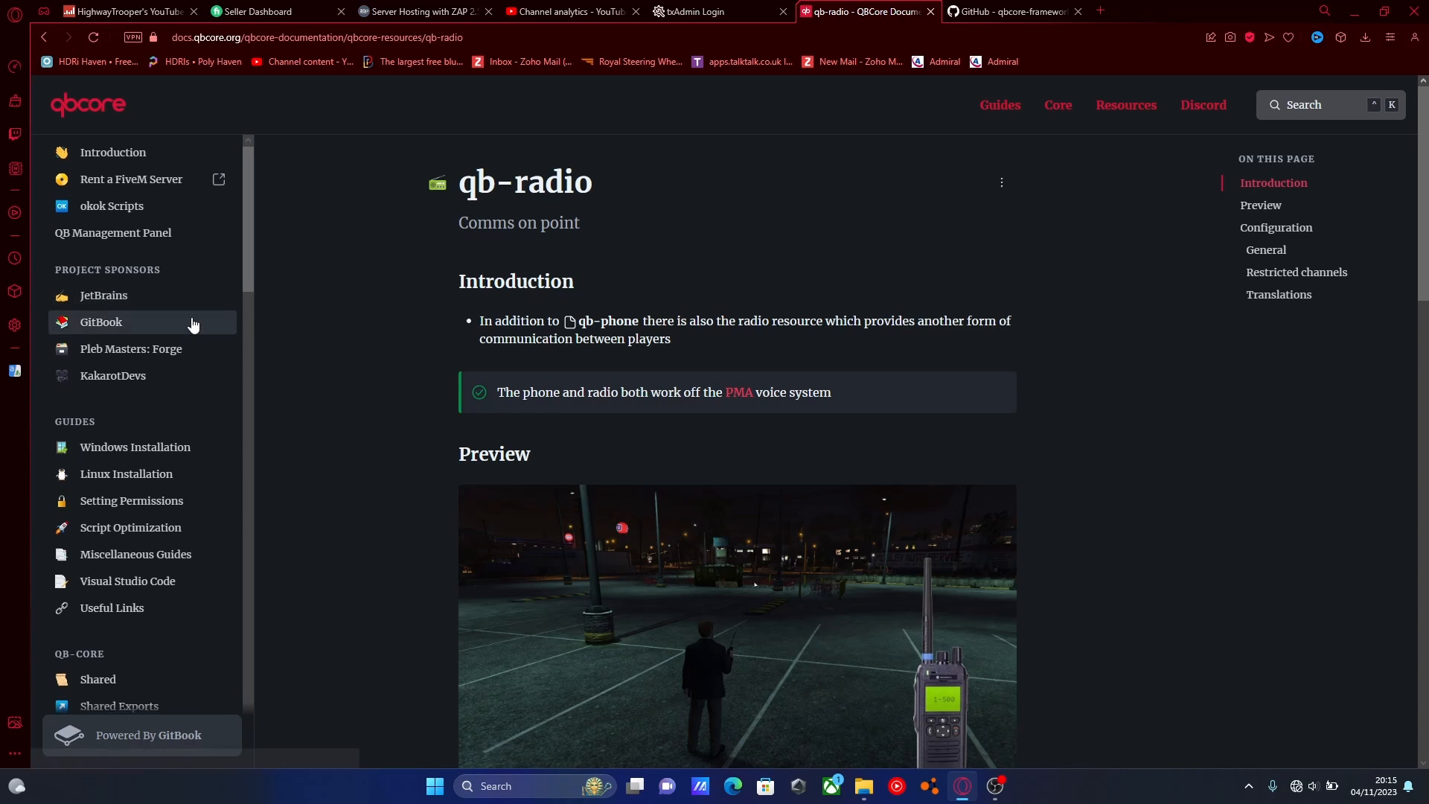
{"action": "scroll", "scroll_direction": "down", "scroll_amount": 3}
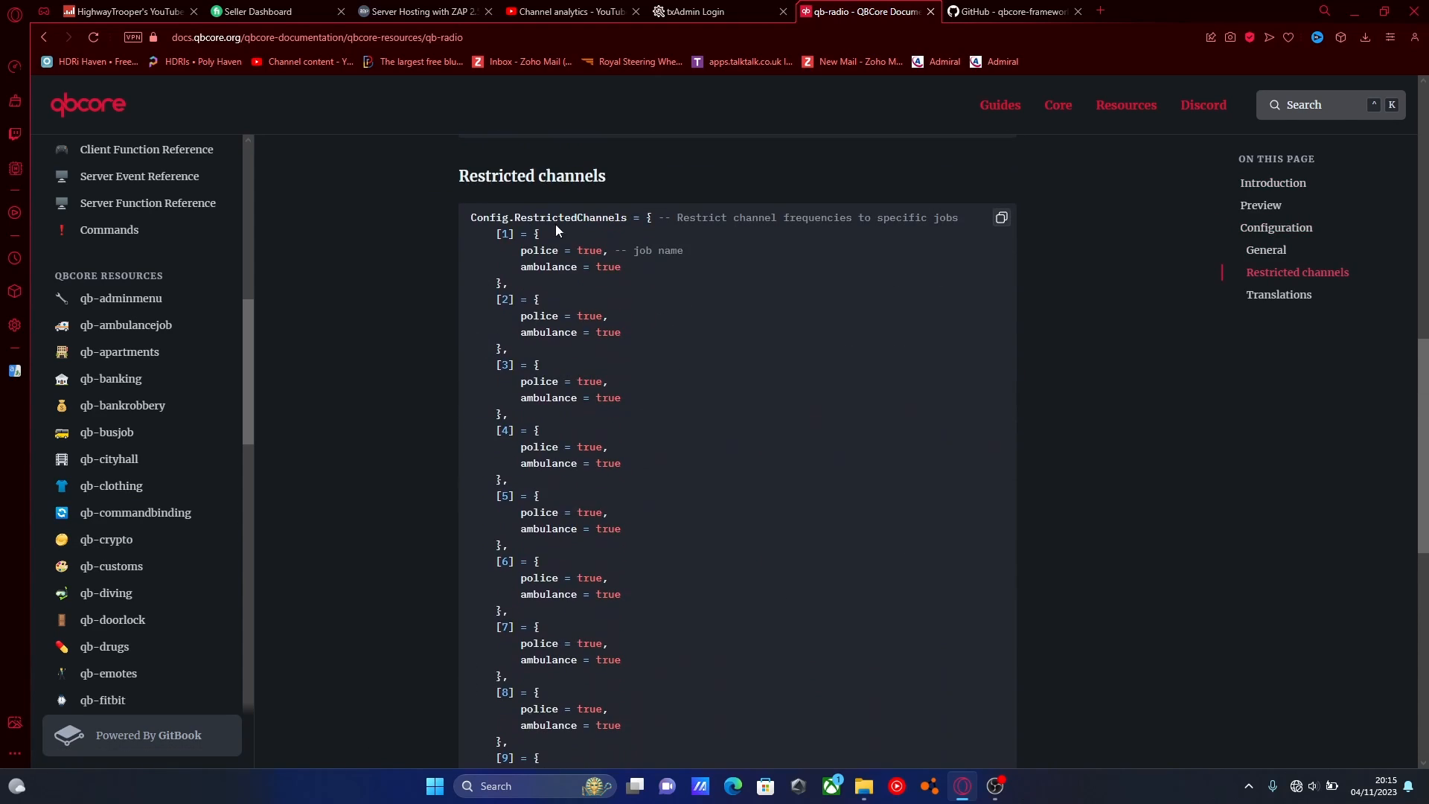
{"action": "scroll", "scroll_direction": "down", "scroll_amount": 3}
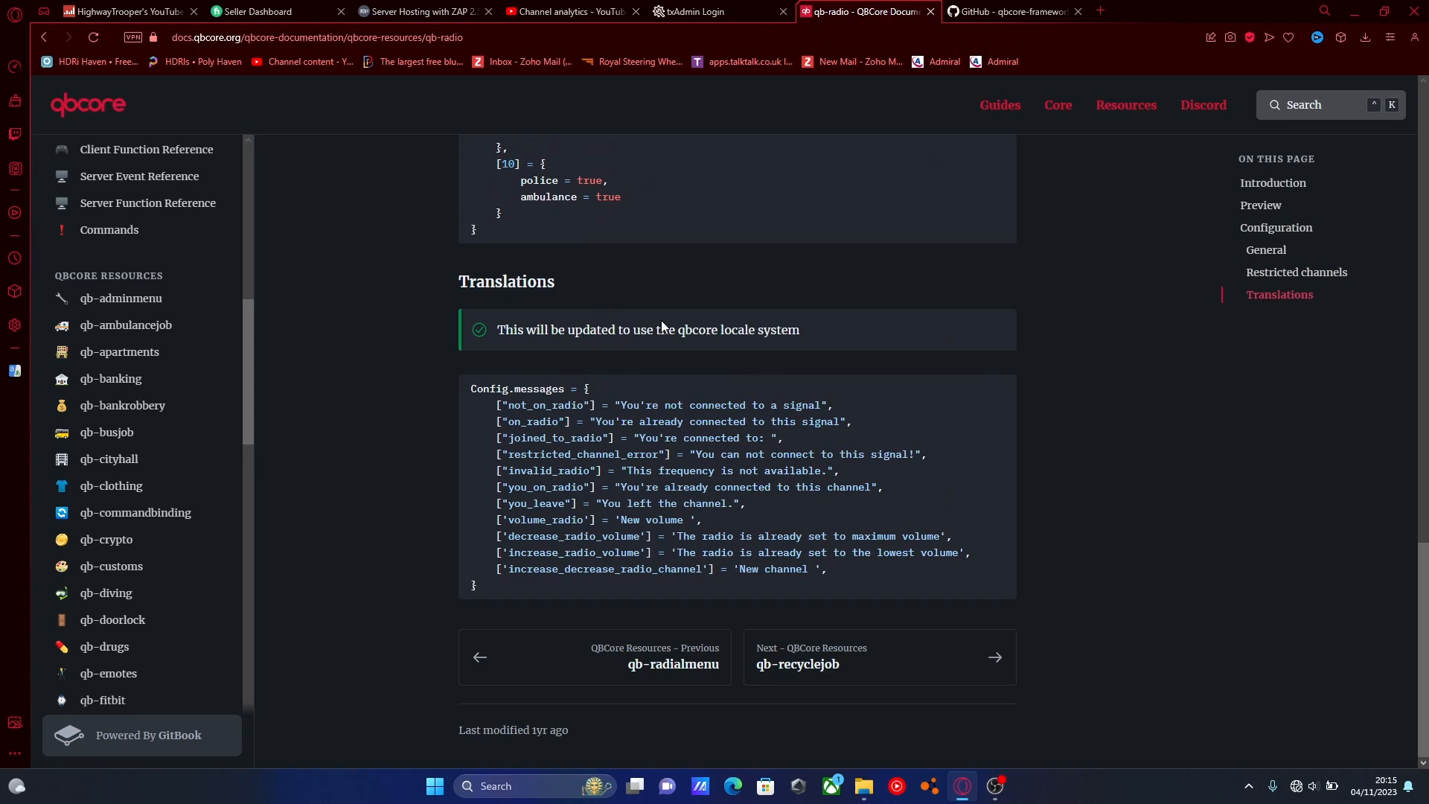
{"action": "mouse_move", "coordinate": [546, 422]}
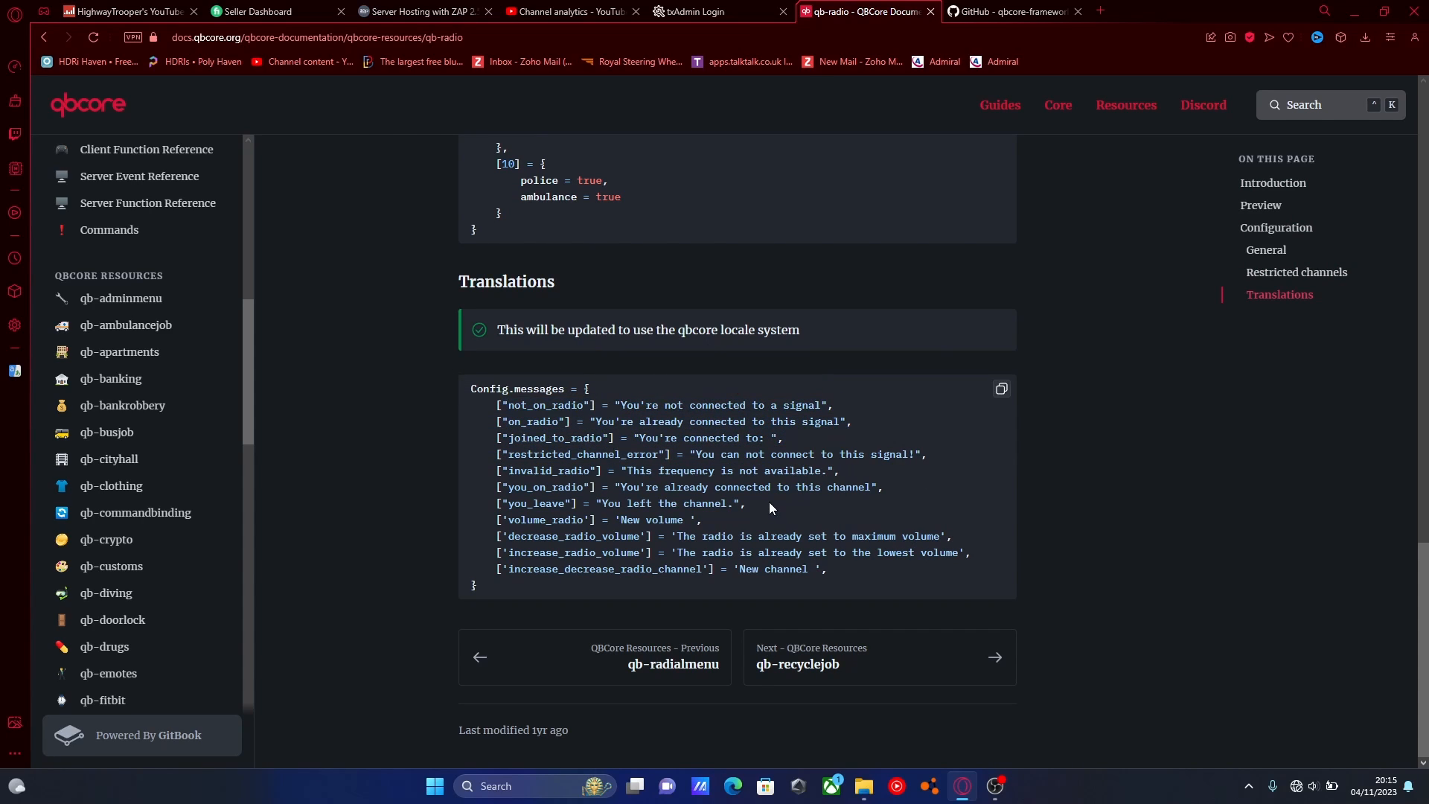
{"action": "scroll", "scroll_direction": "up", "scroll_amount": 3}
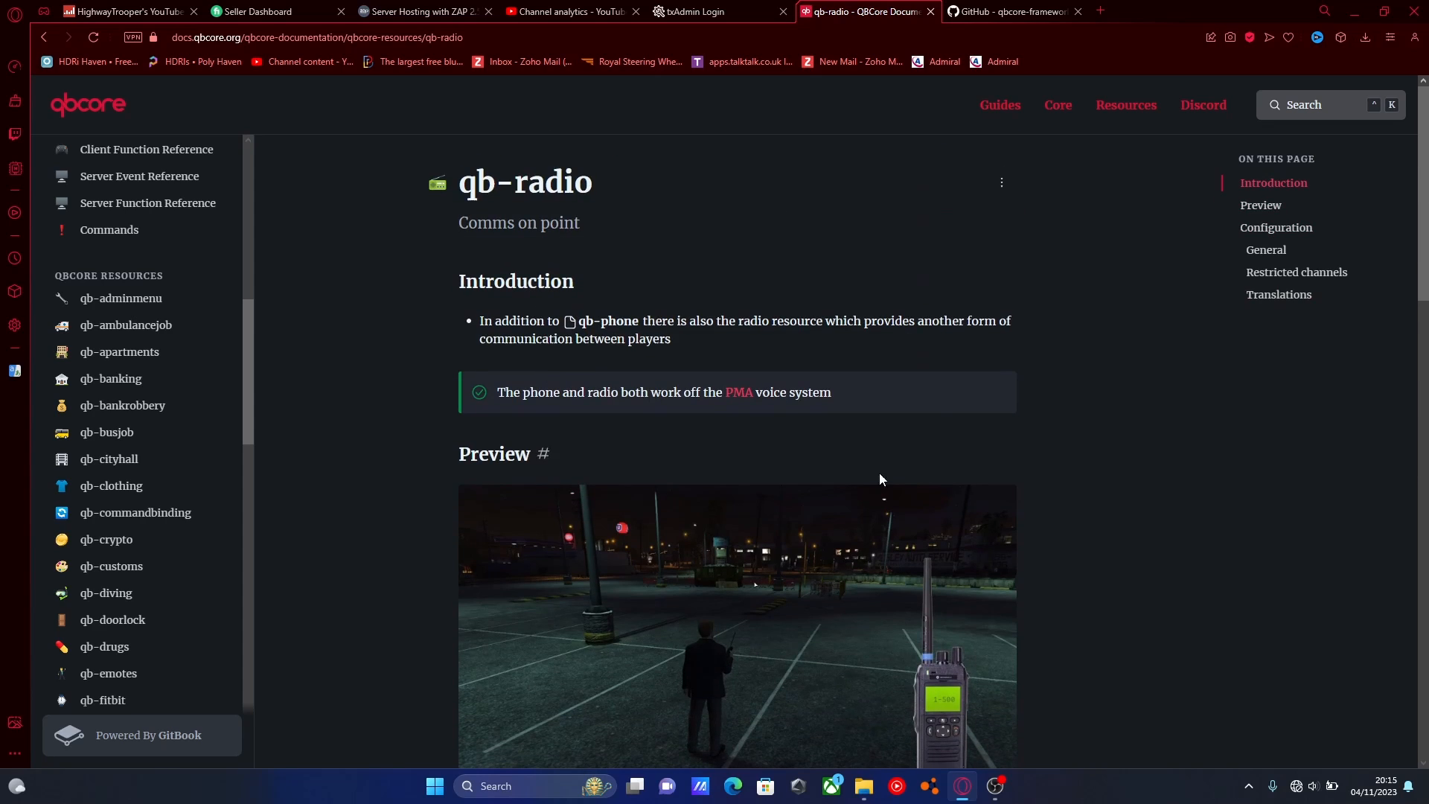
{"action": "left_click", "coordinate": [1006, 11]}
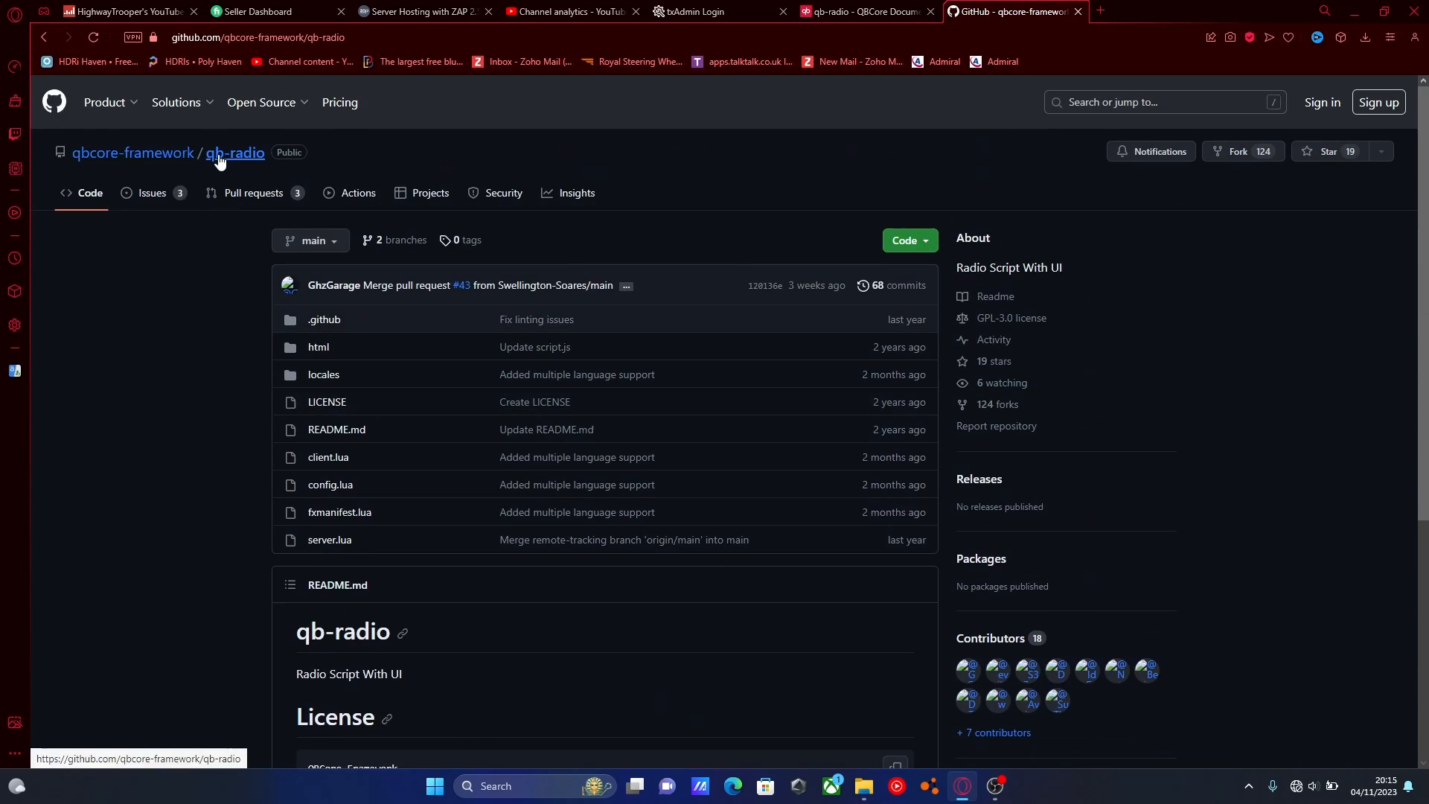
Step: Download the qb-radio repository via Code > Download ZIP
{"action": "left_click", "coordinate": [902, 240]}
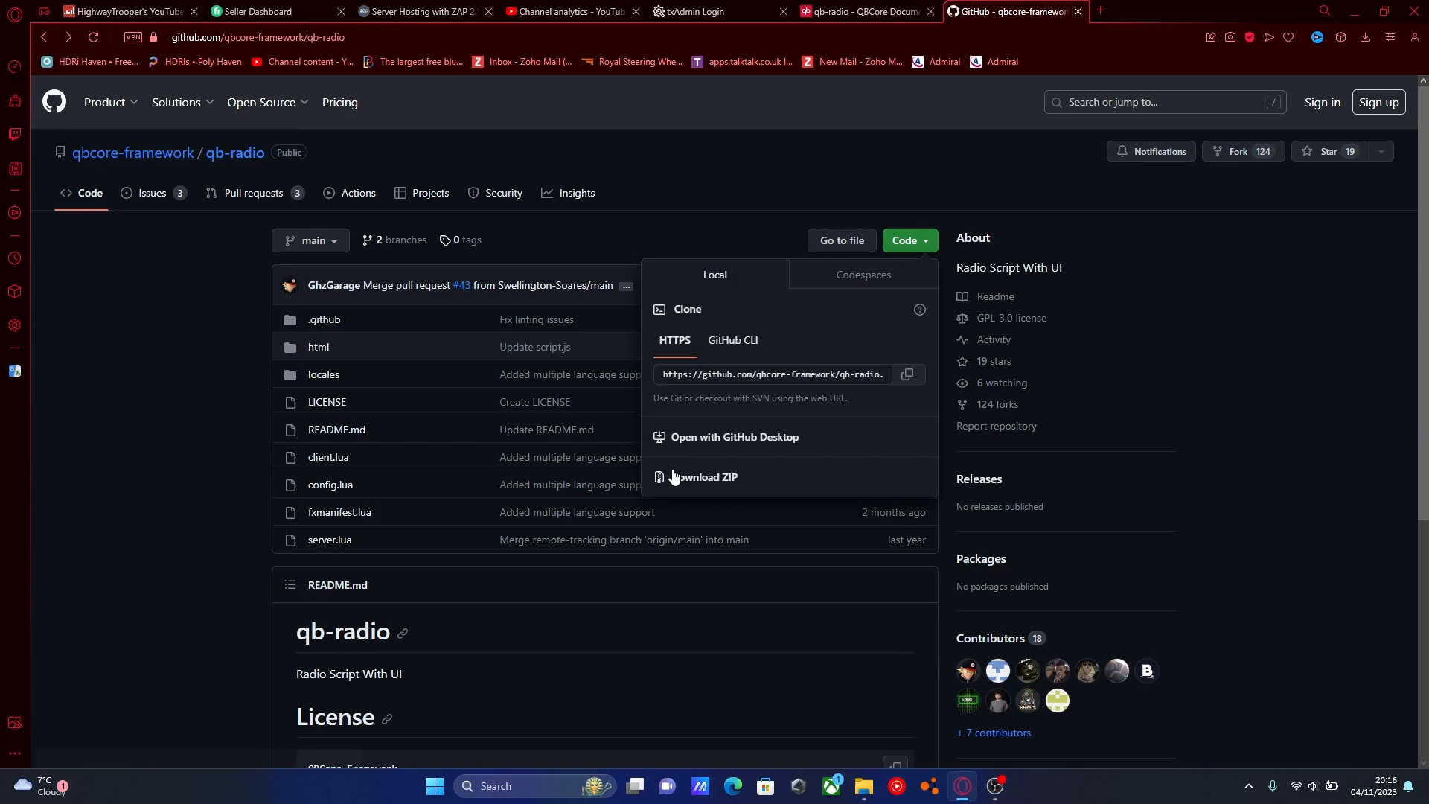
{"action": "left_click", "coordinate": [703, 476]}
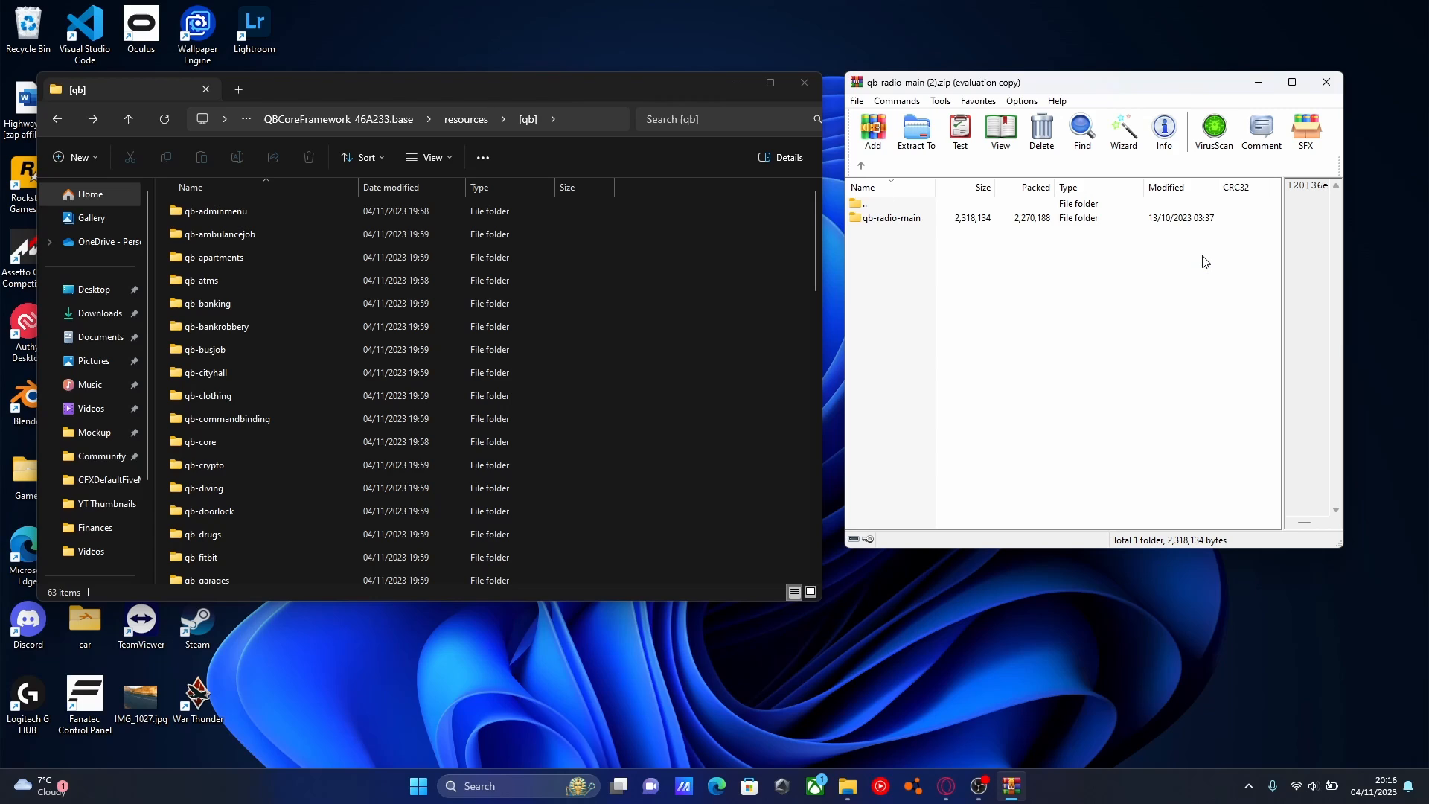
{"action": "mouse_move", "coordinate": [893, 223]}
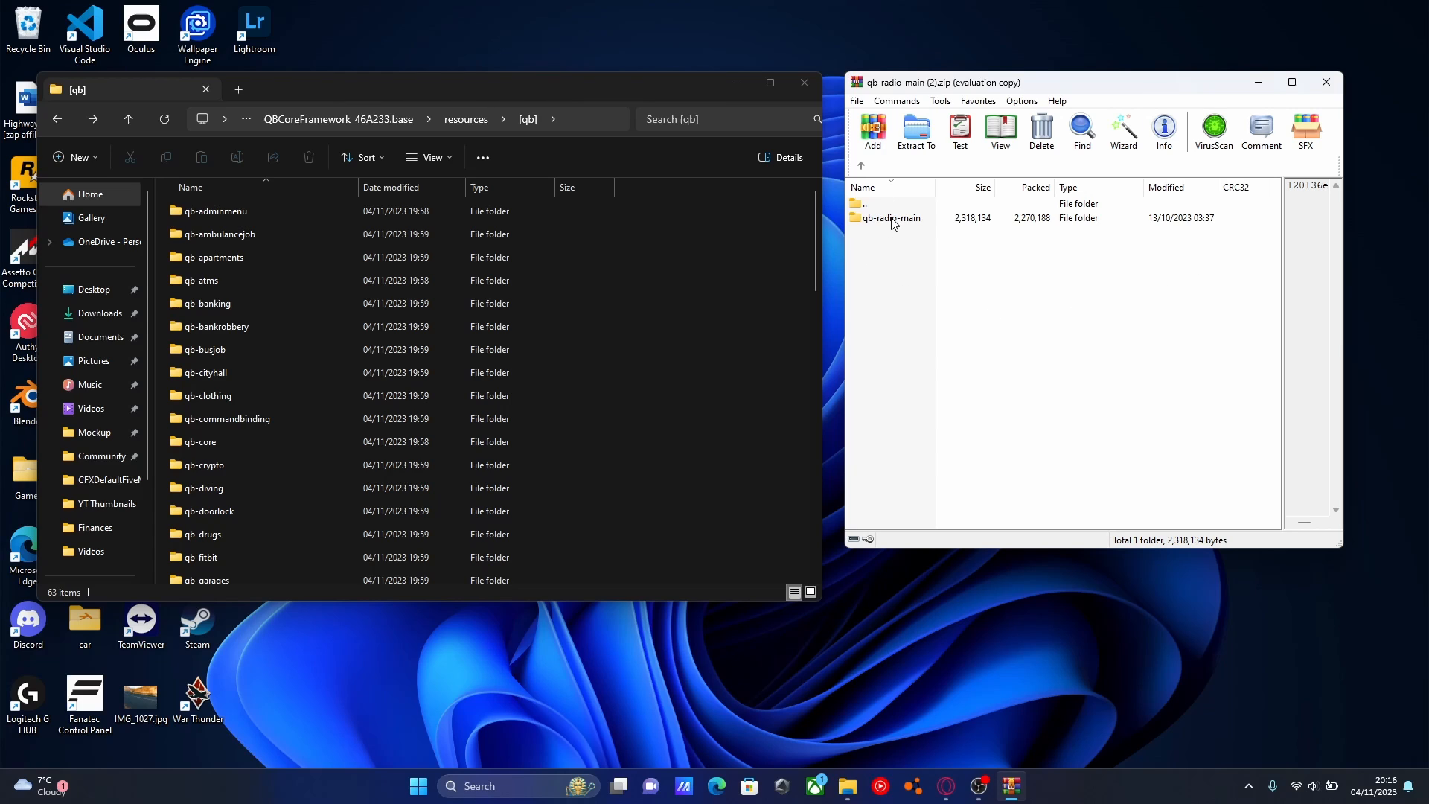
Step: Rename the archive's qb-radio-main folder to qb-radio and select it for moving
{"action": "double_click", "coordinate": [892, 218]}
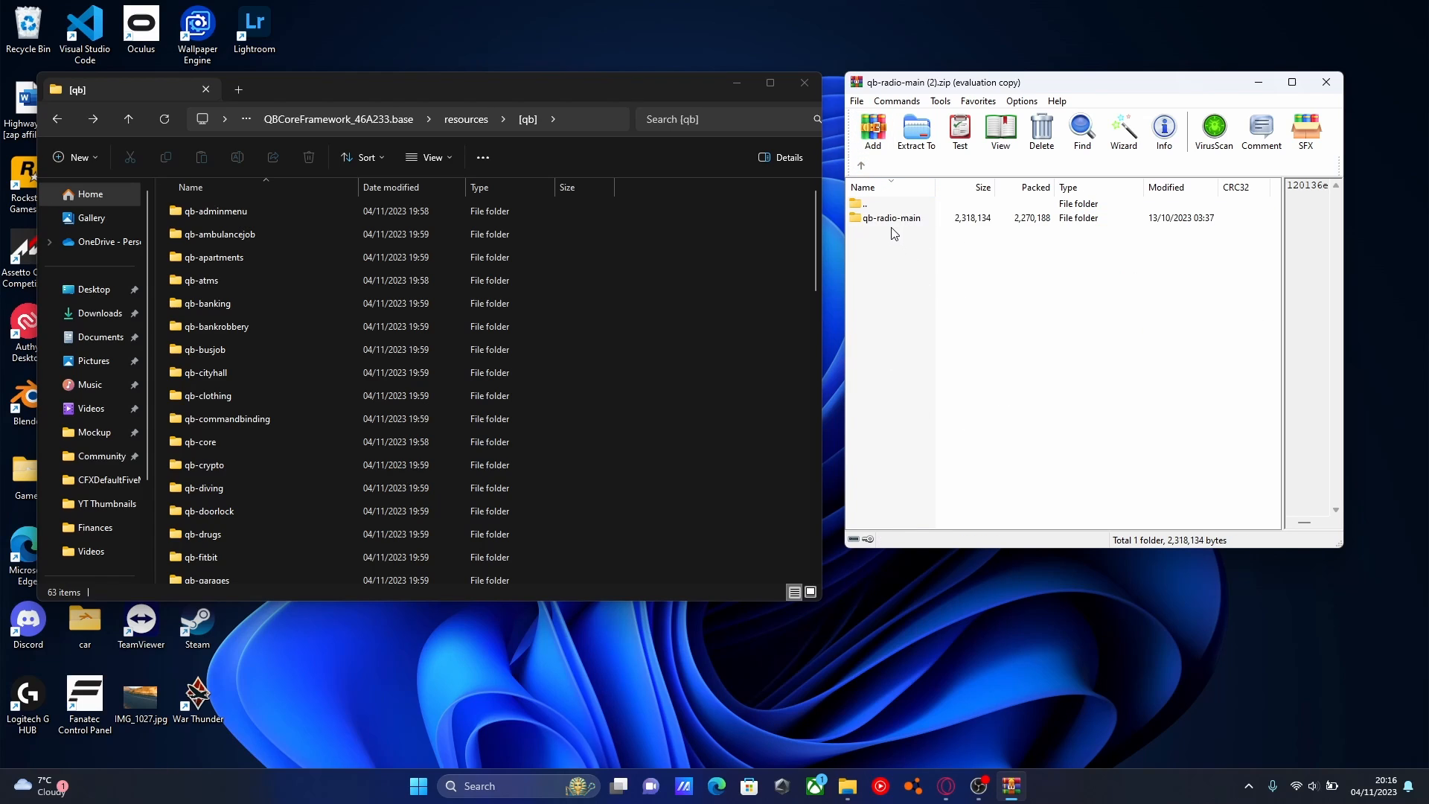
{"action": "left_click", "coordinate": [893, 216]}
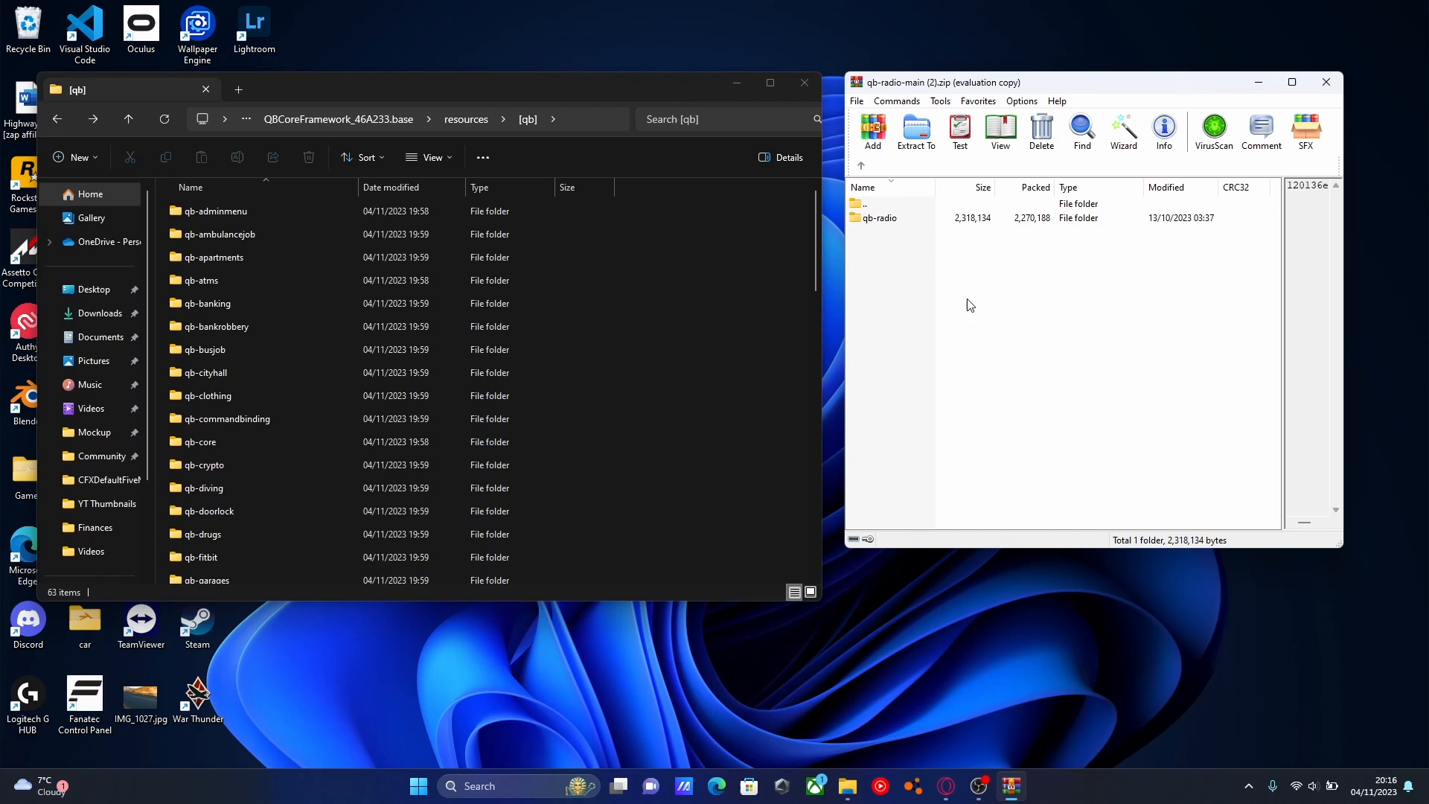
{"action": "mouse_move", "coordinate": [852, 256]}
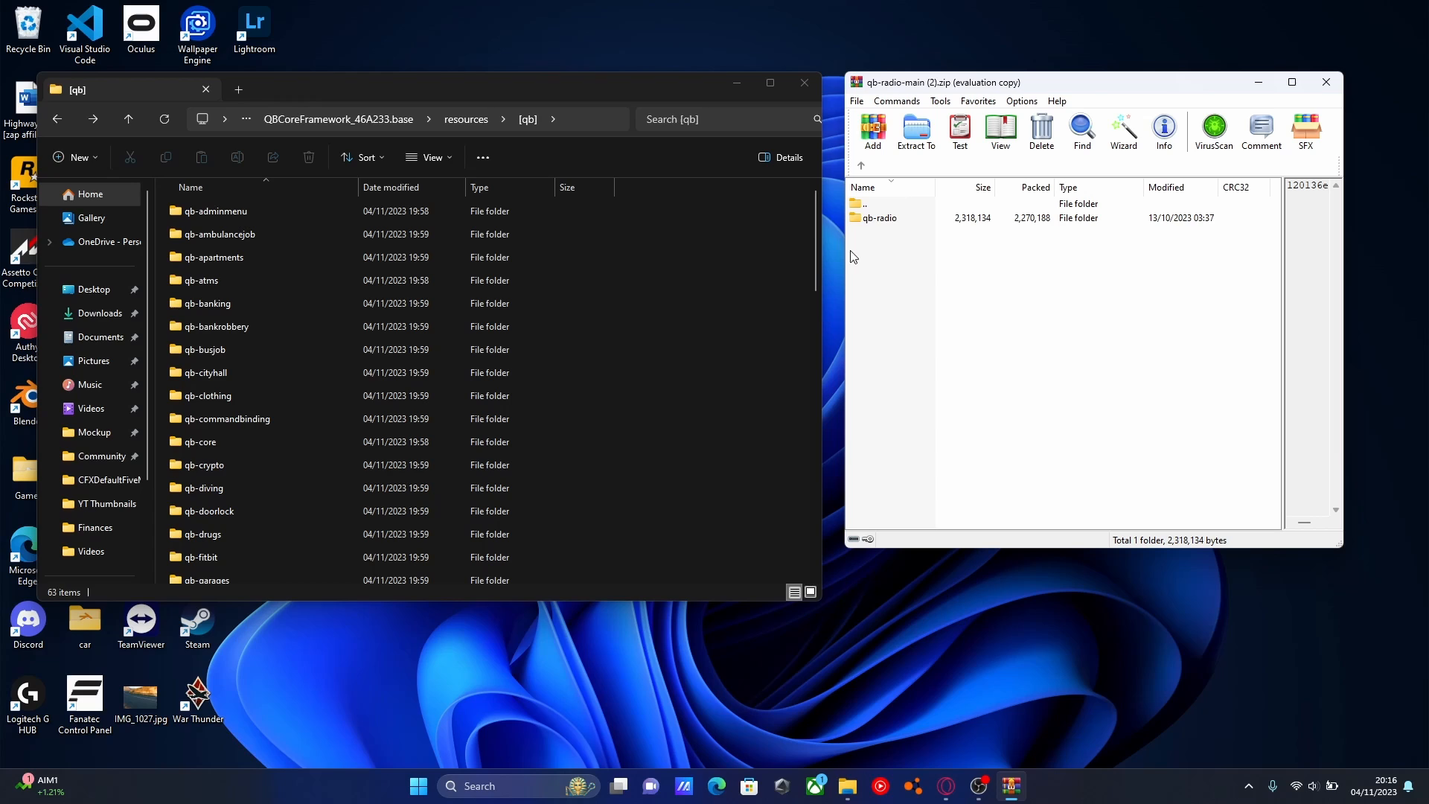
{"action": "left_click", "coordinate": [880, 218]}
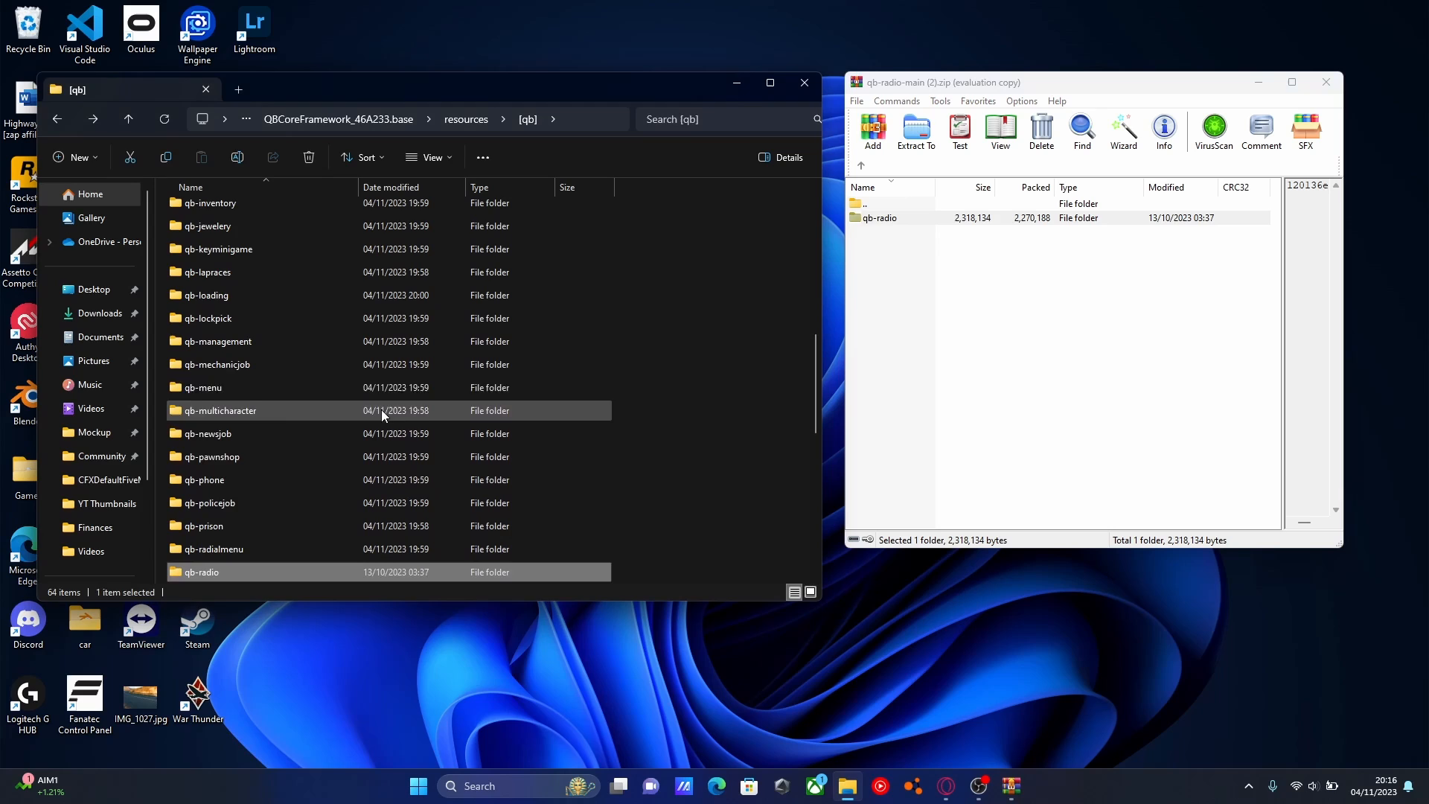
Step: Scroll the folder list while placing qb-radio into resources\[qb]
{"action": "scroll", "scroll_direction": "down", "scroll_amount": 3}
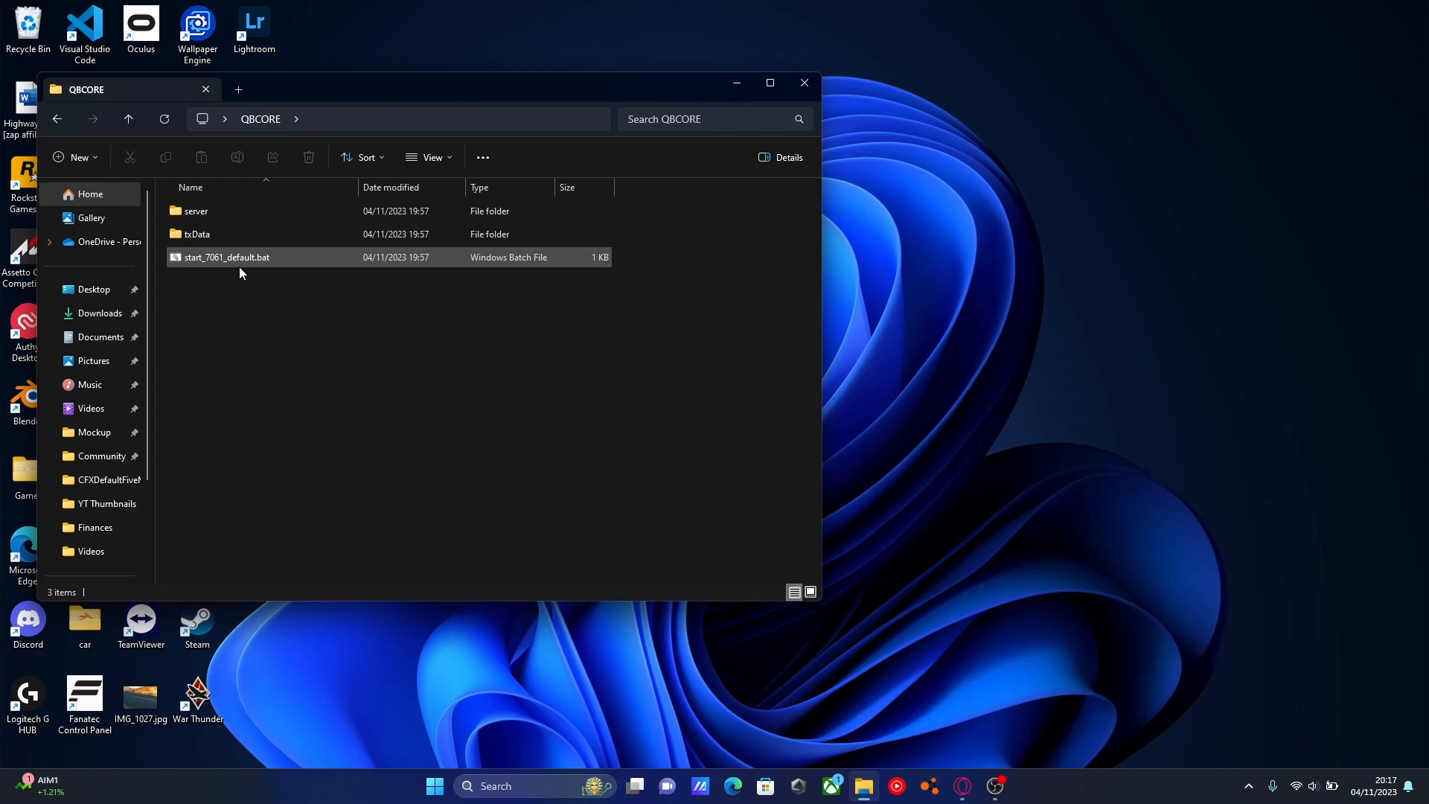
{"action": "mouse_move", "coordinate": [225, 256]}
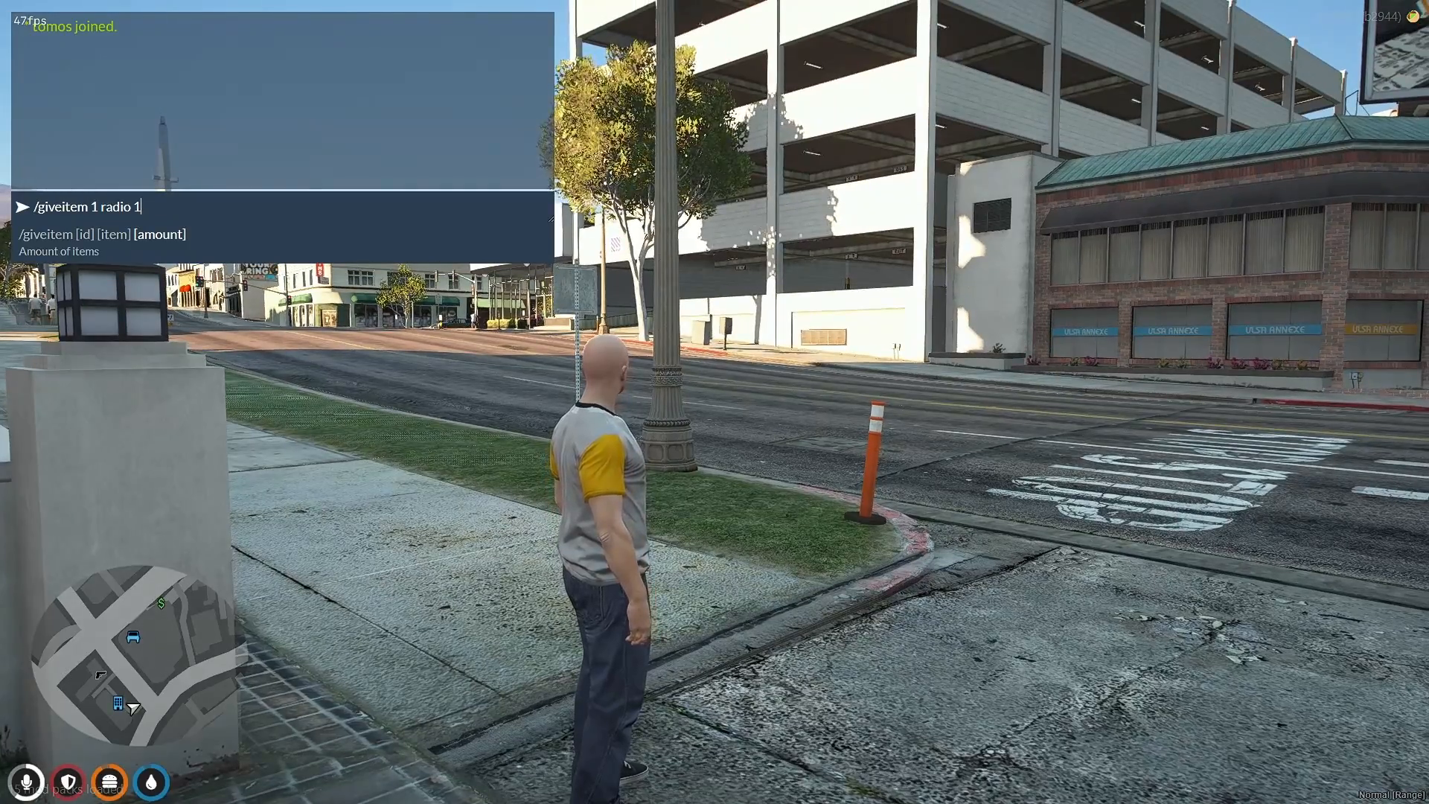
Step: Run /giveitem 1 radio 1, confirm the radio in the inventory, and close it
{"action": "key", "text": "Enter"}
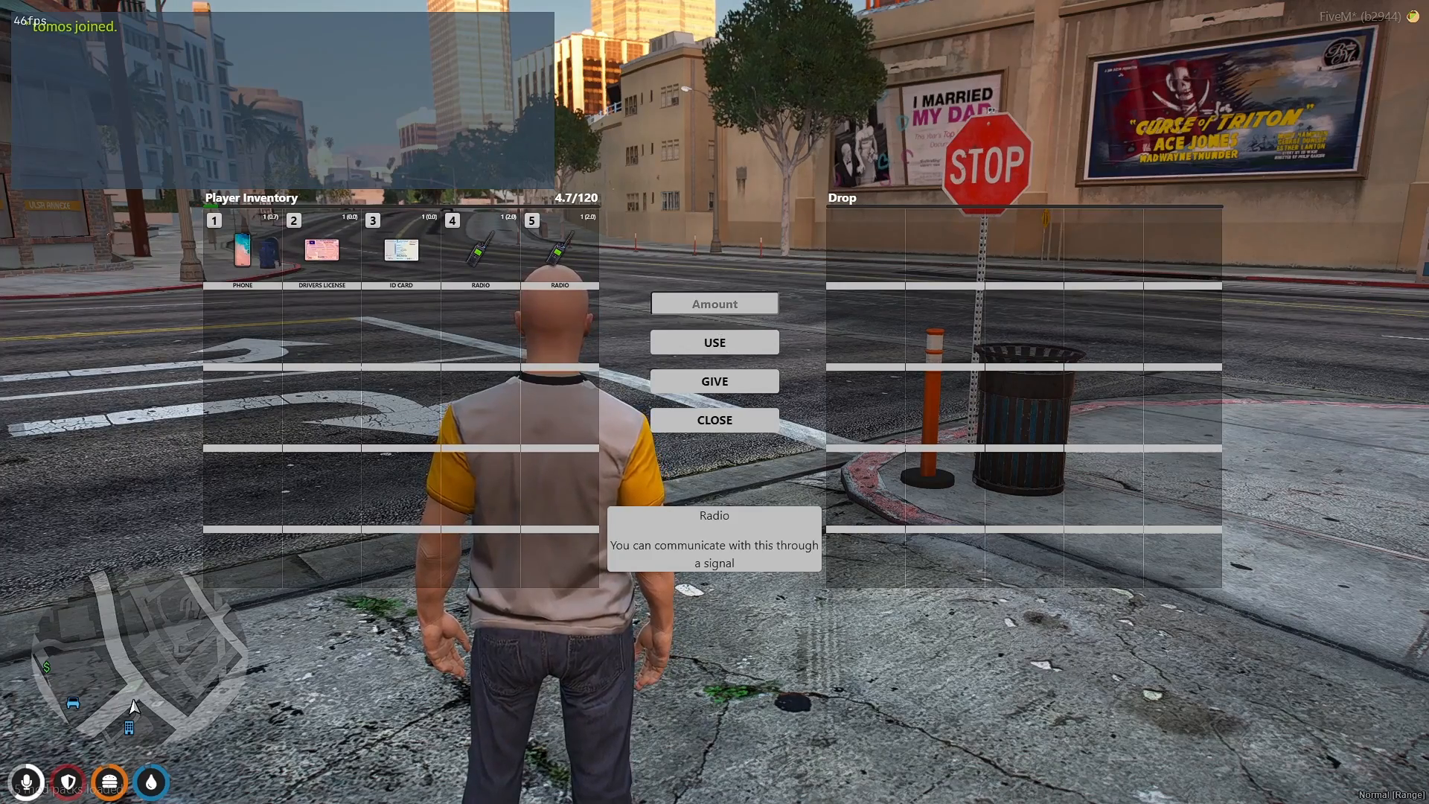
{"action": "left_click", "coordinate": [713, 419]}
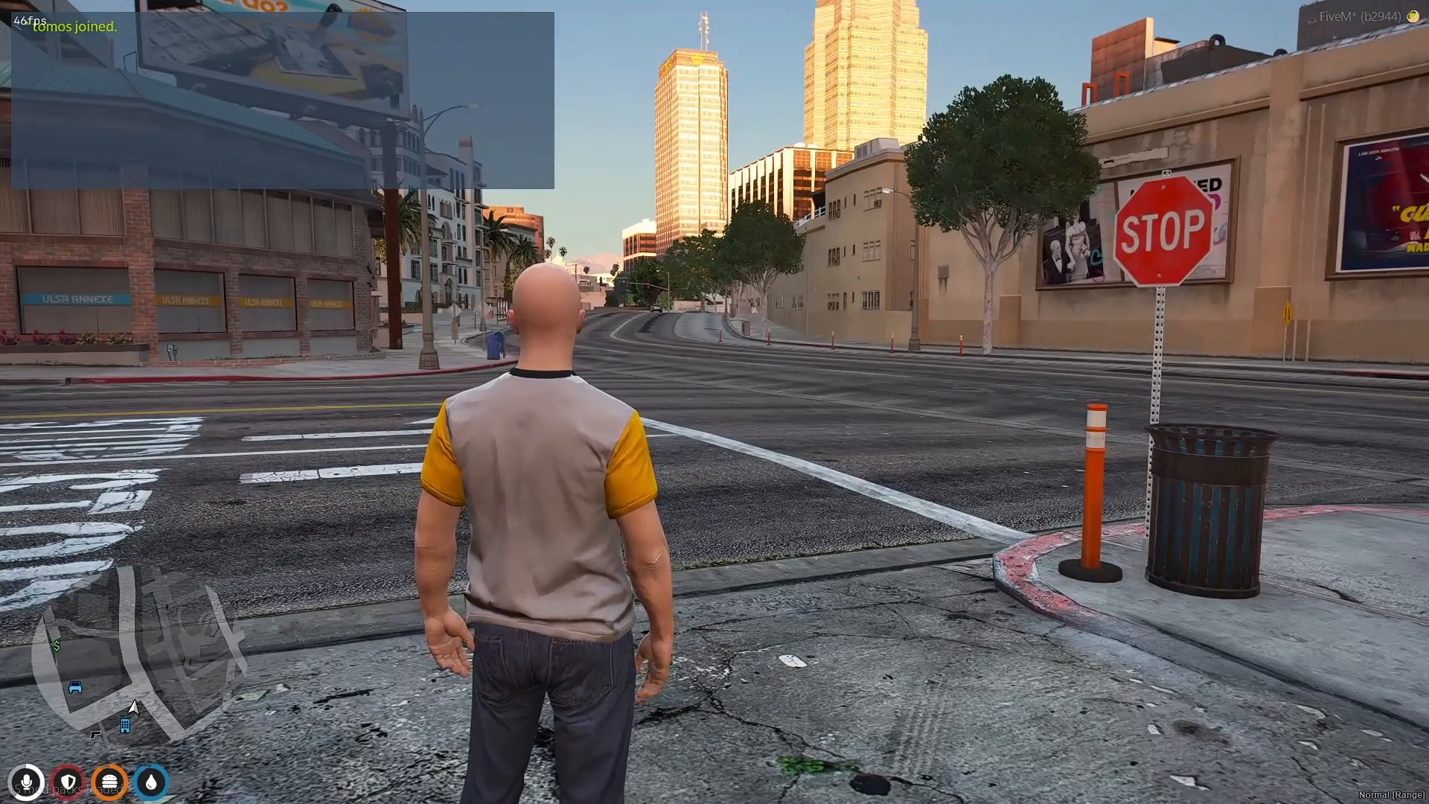